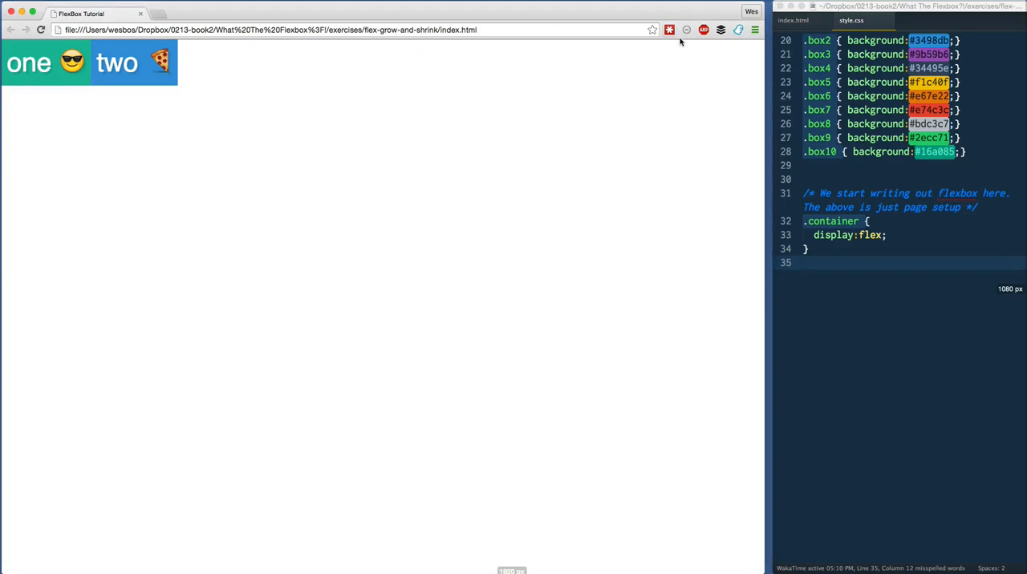
mouse_move(193, 76)
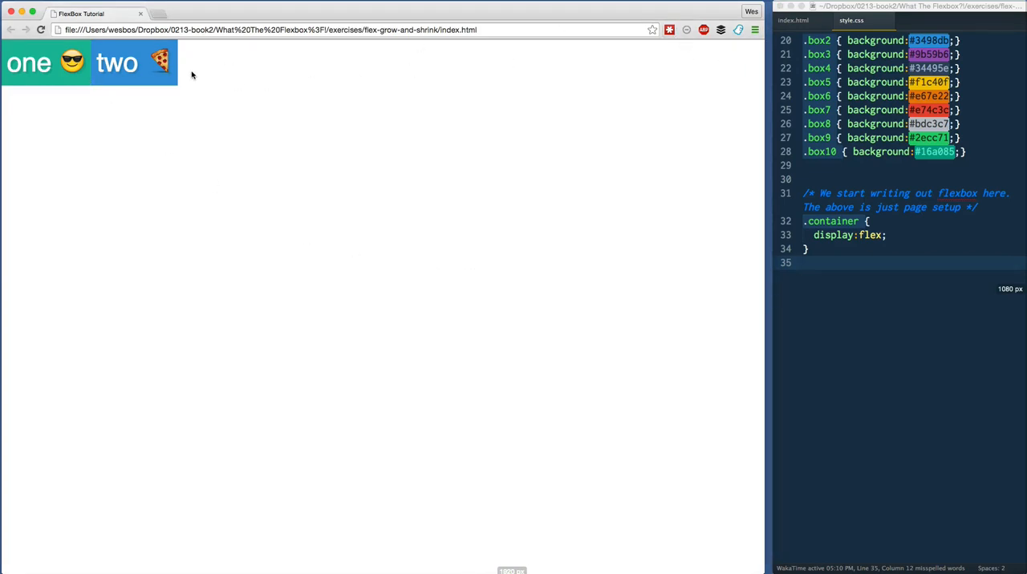
mouse_move(201, 80)
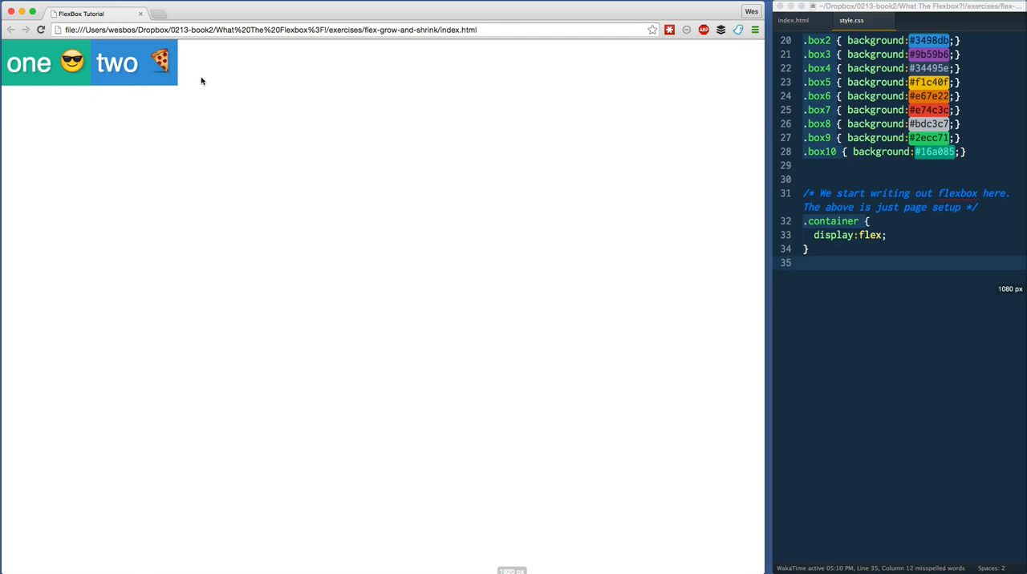
mouse_move(741, 103)
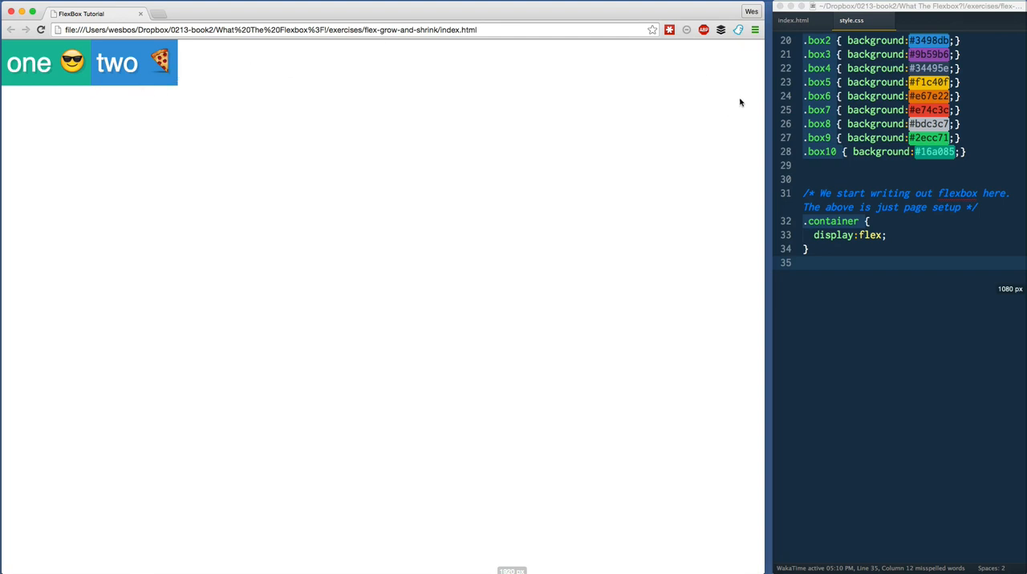
mouse_move(226, 78)
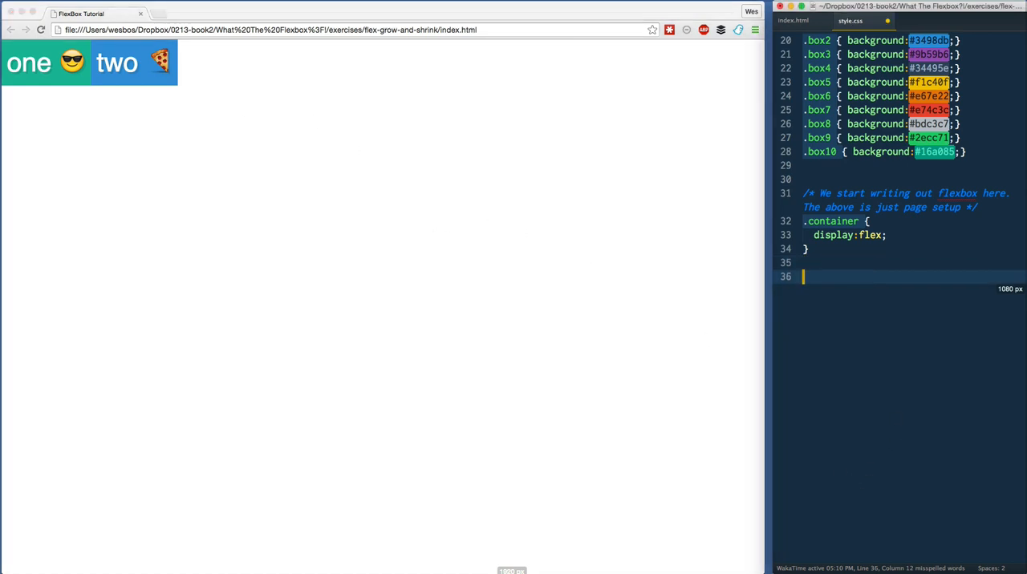
Add a .box { } rule below .container, typing trial flex declarations and then removing them.
type(".box {")
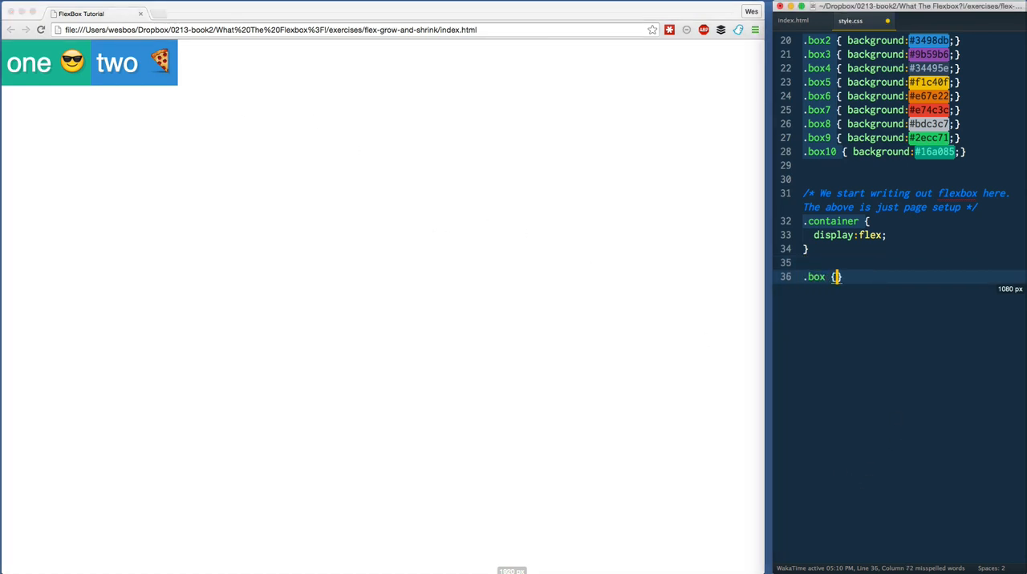
type("flex:1")
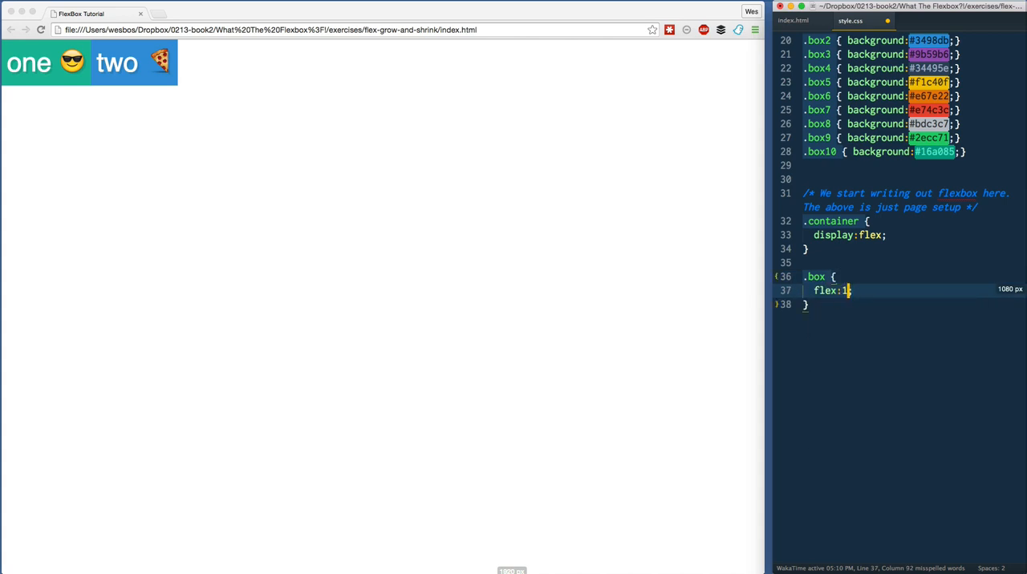
type(";")
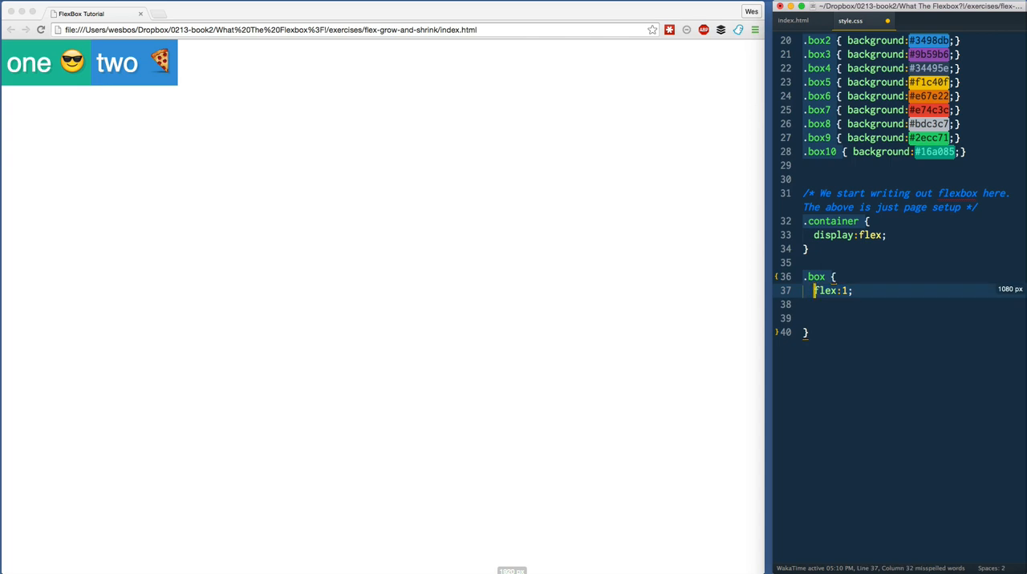
type("flex-")
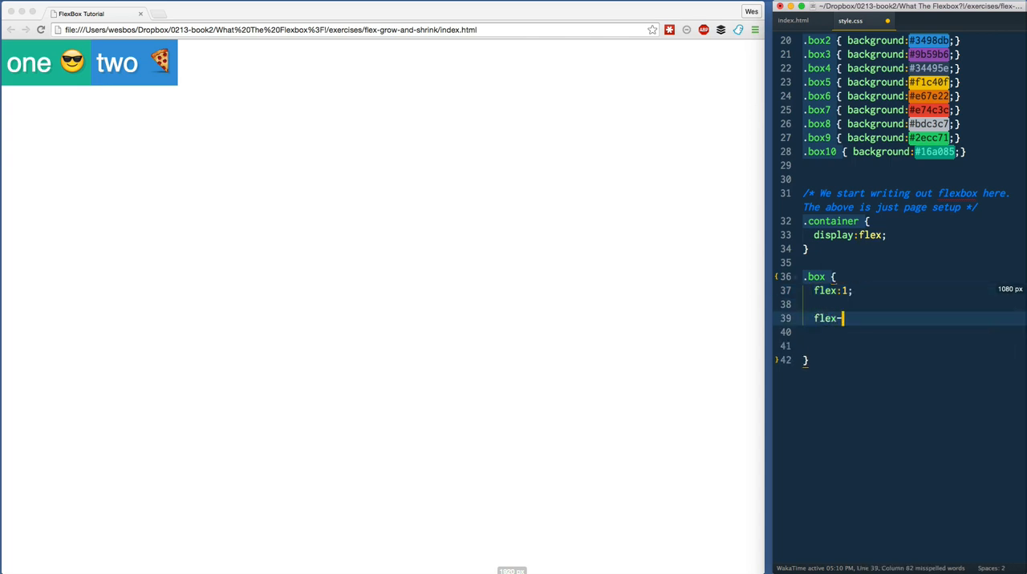
type("grow:;")
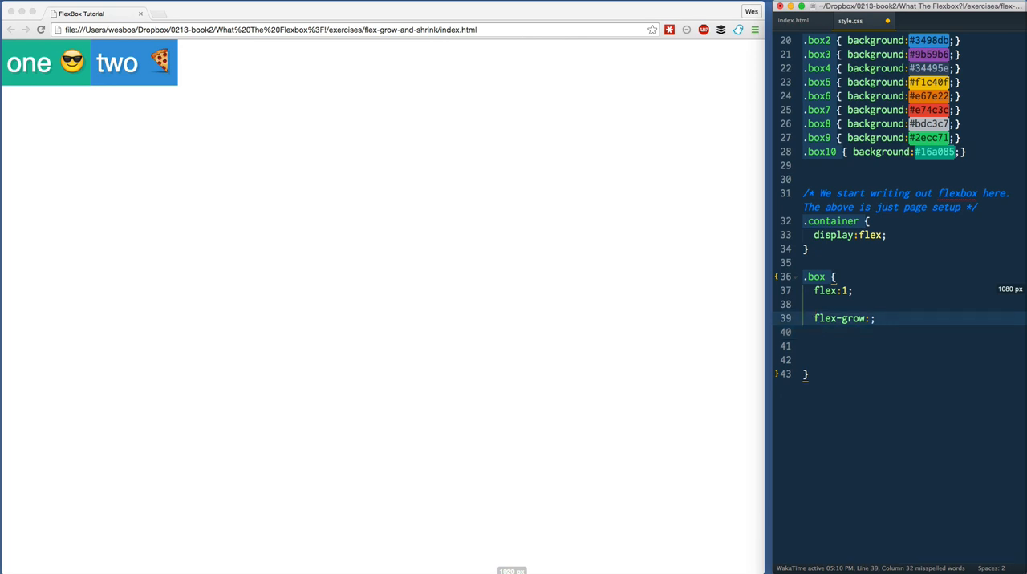
type("flex-shrink:;")
left_click(913, 346)
type("flex-basis:;")
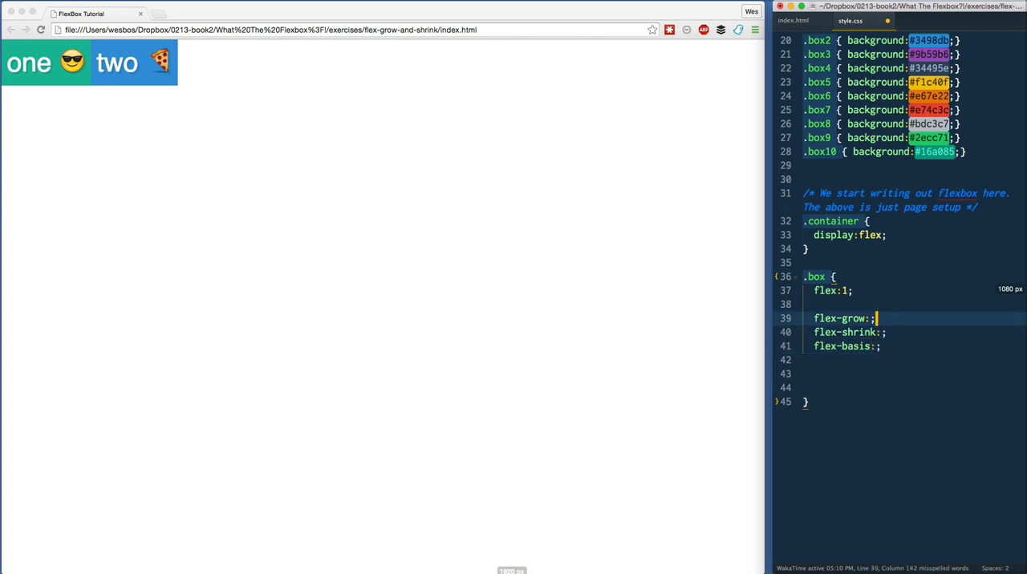
key("enter")
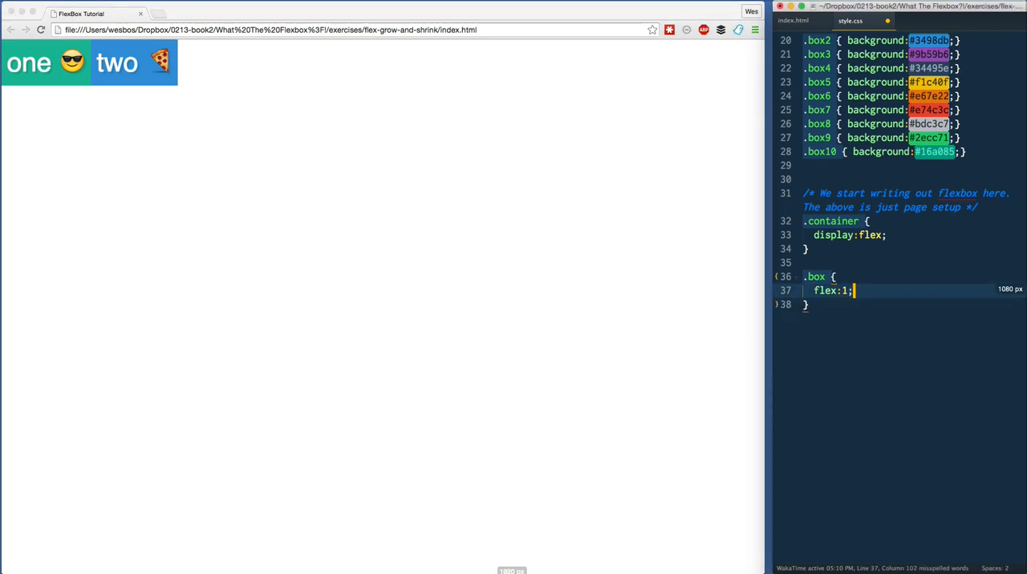
key("enter")
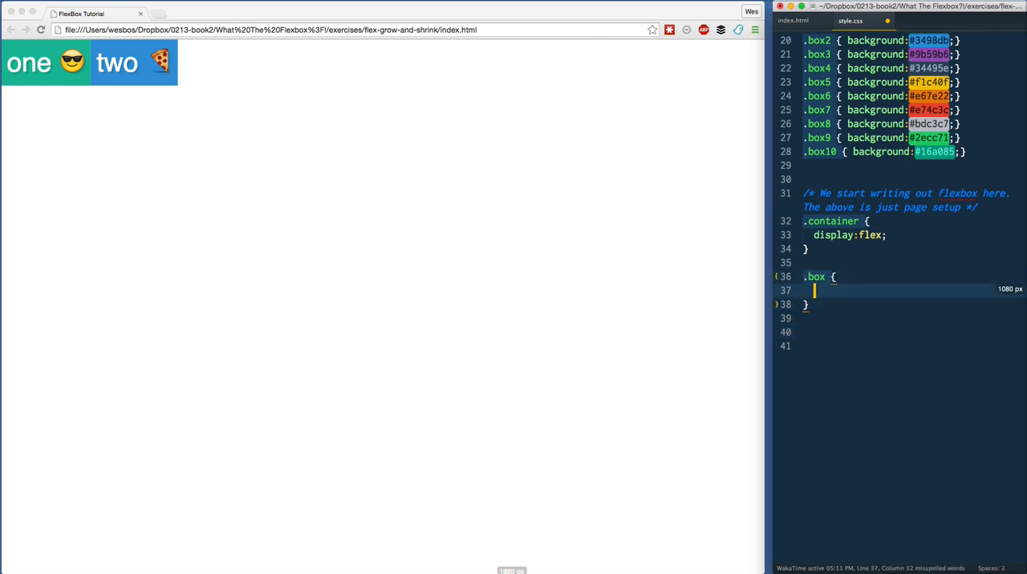
Put flex-grow:1 and flex-shrink:1 in .box on separate, spaced-out lines.
type("glex")
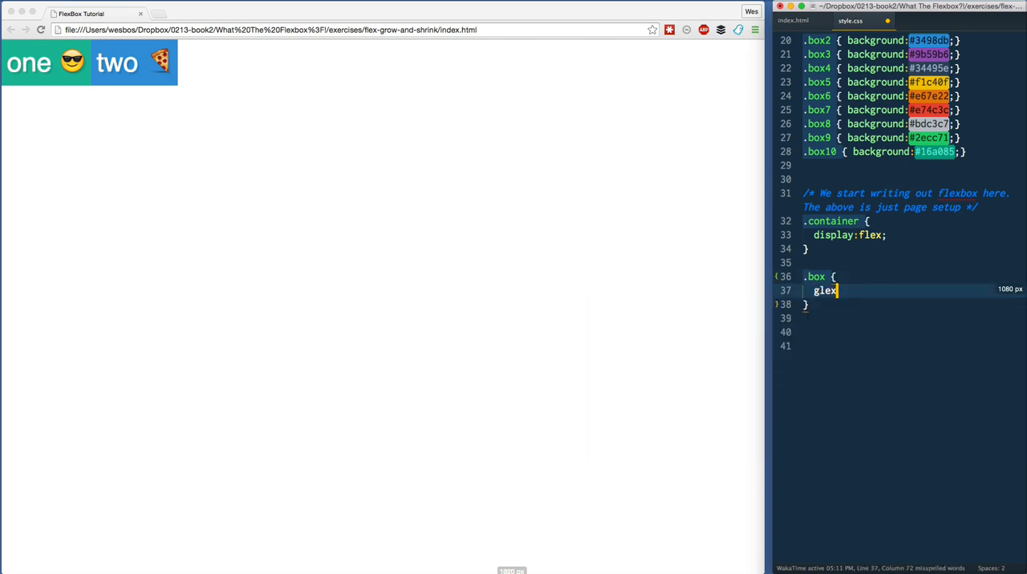
type("flex-grow:;")
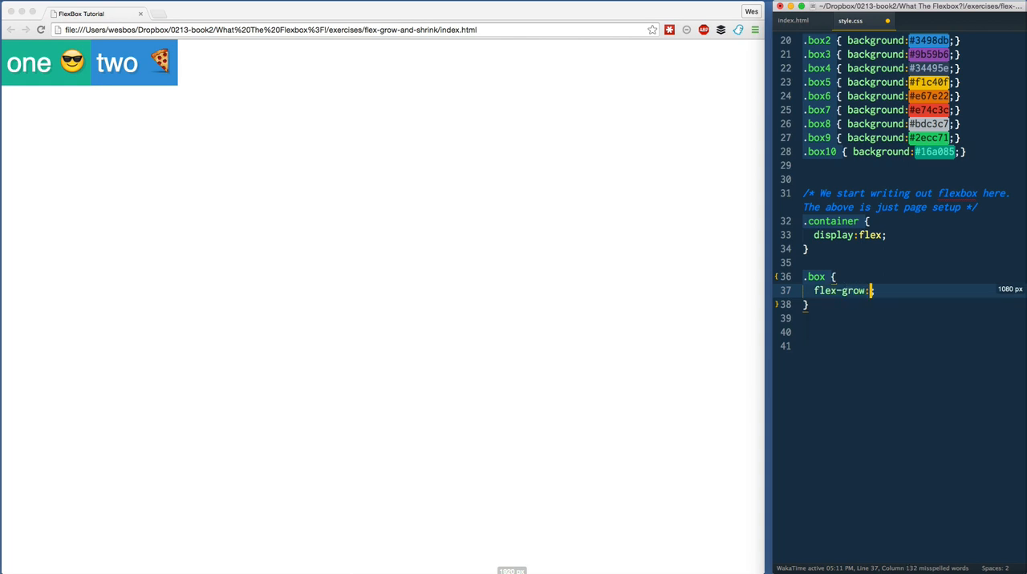
type("1")
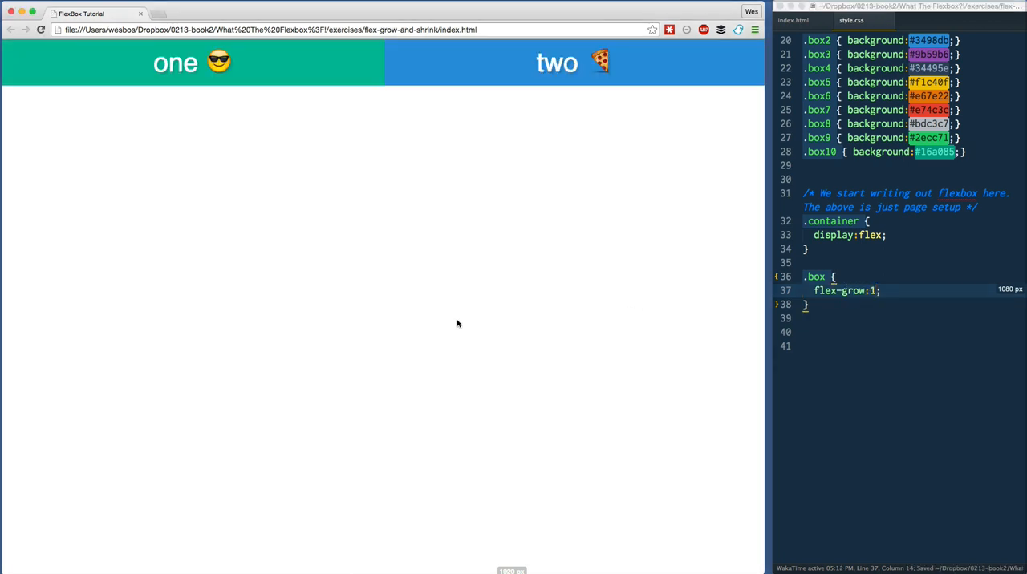
mouse_move(735, 198)
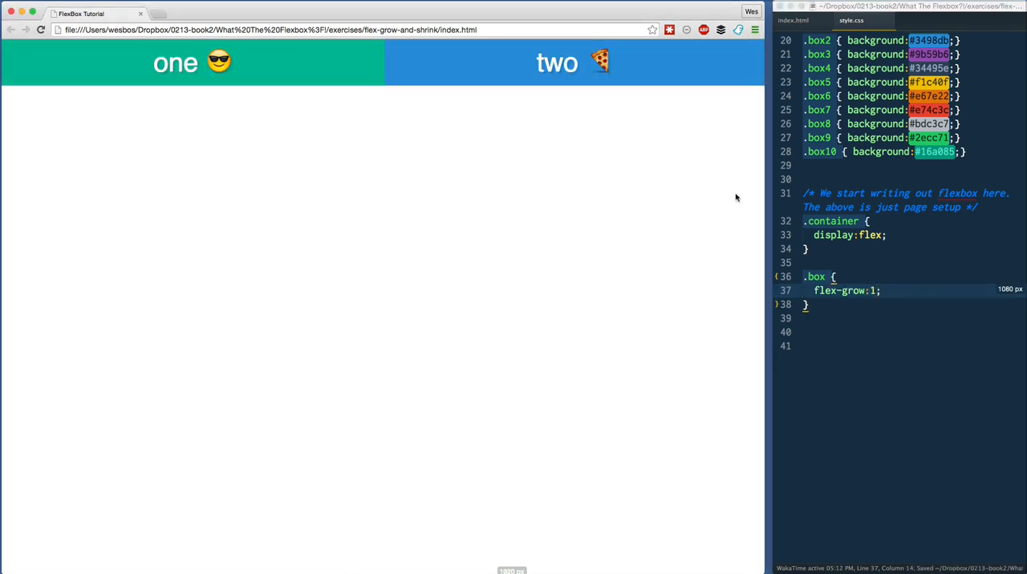
type("flex-grow:1;")
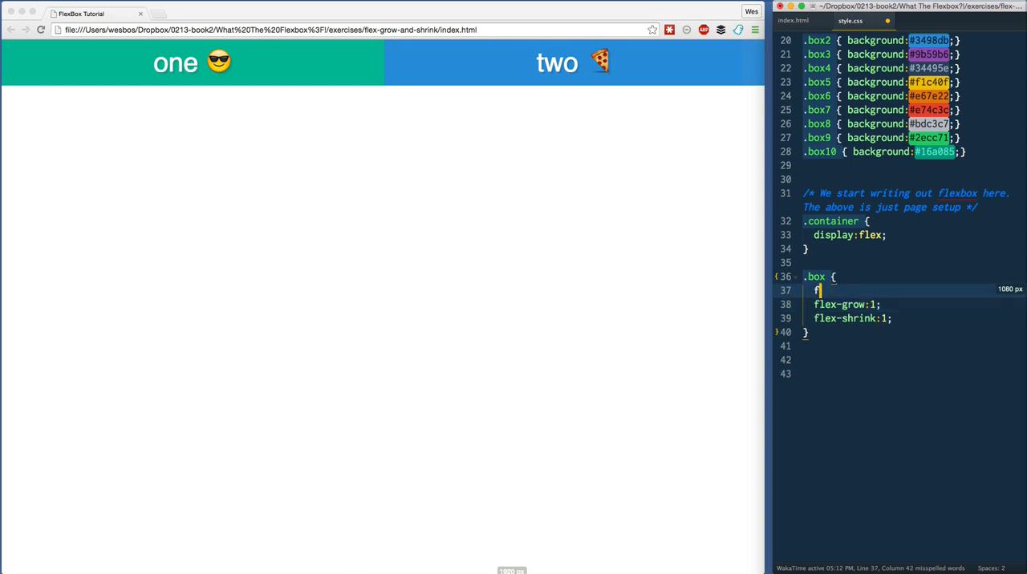
type("lex:1;")
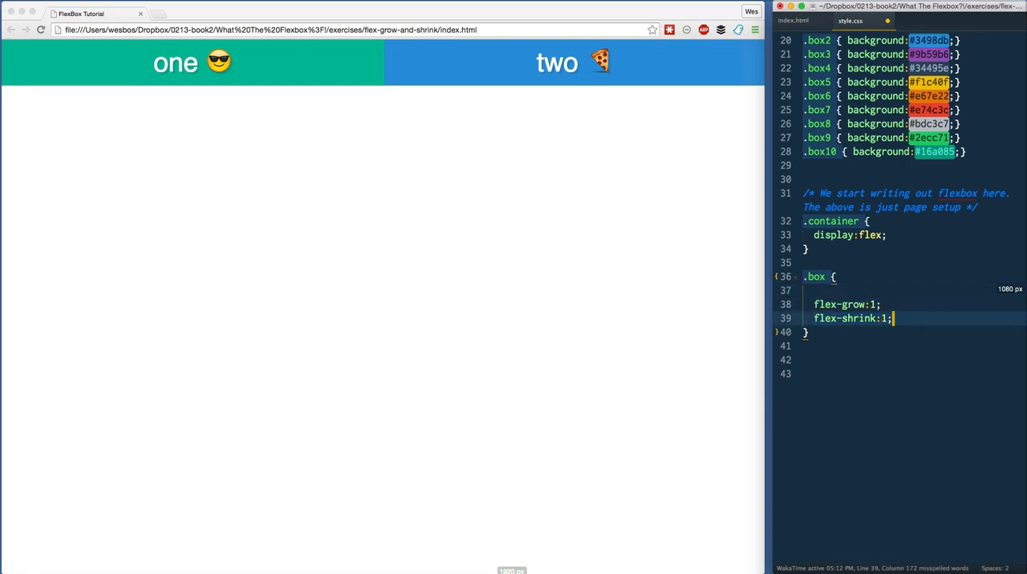
key("enter")
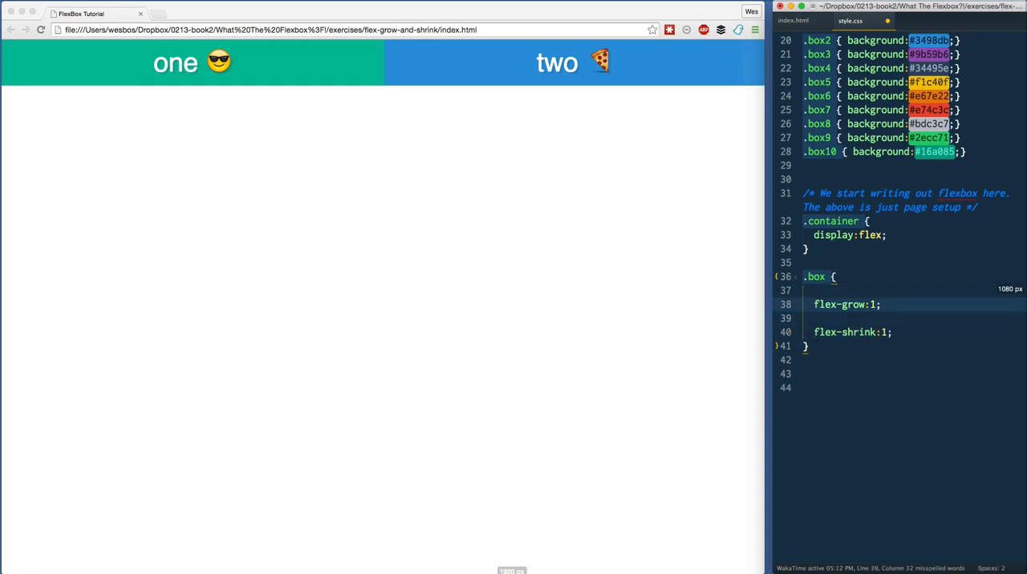
left_click(842, 318)
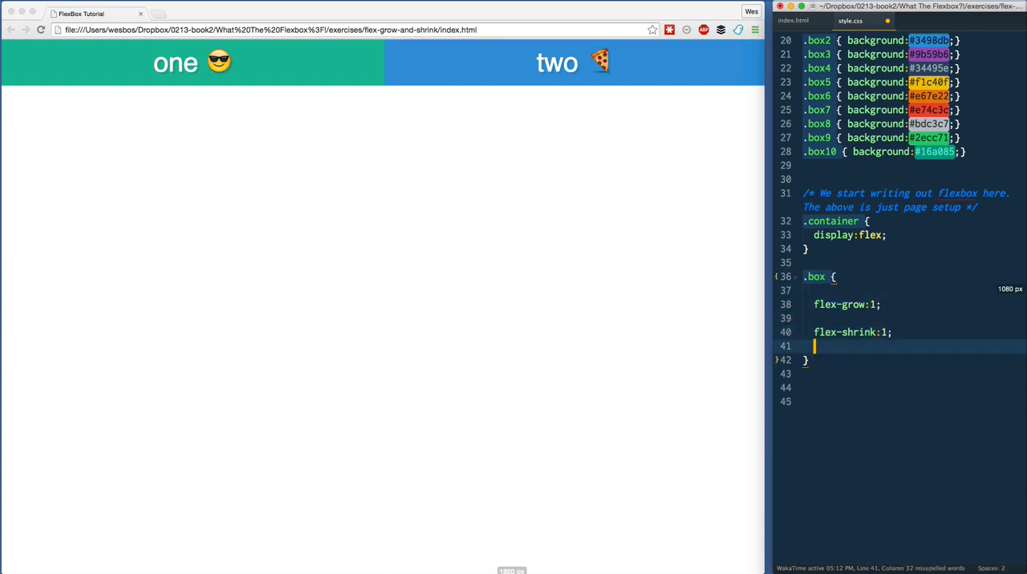
Begin a valueless flex-basis: declaration under flex-shrink in the .box rule.
type("flex-b")
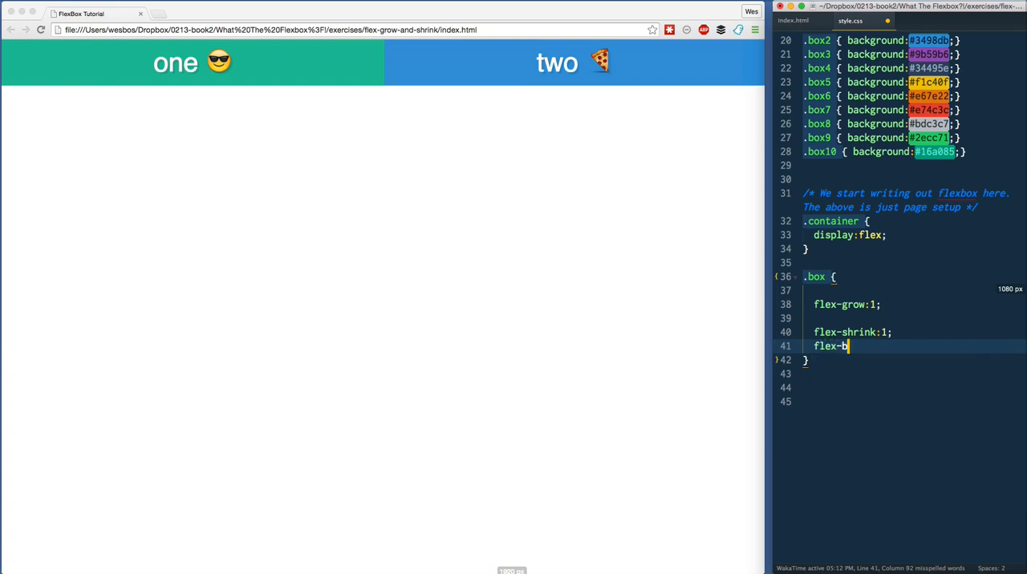
type("asis: ;")
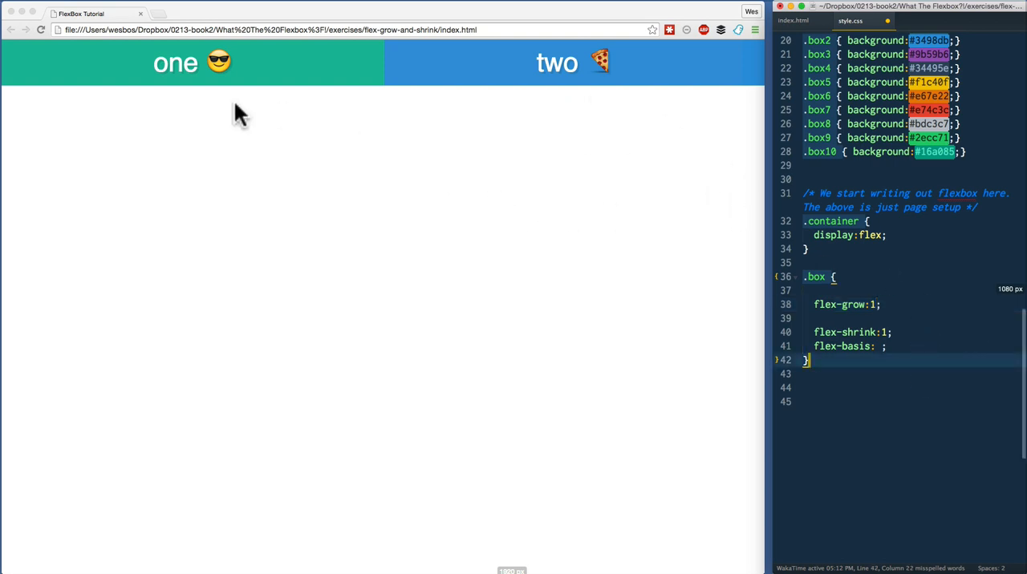
mouse_move(346, 52)
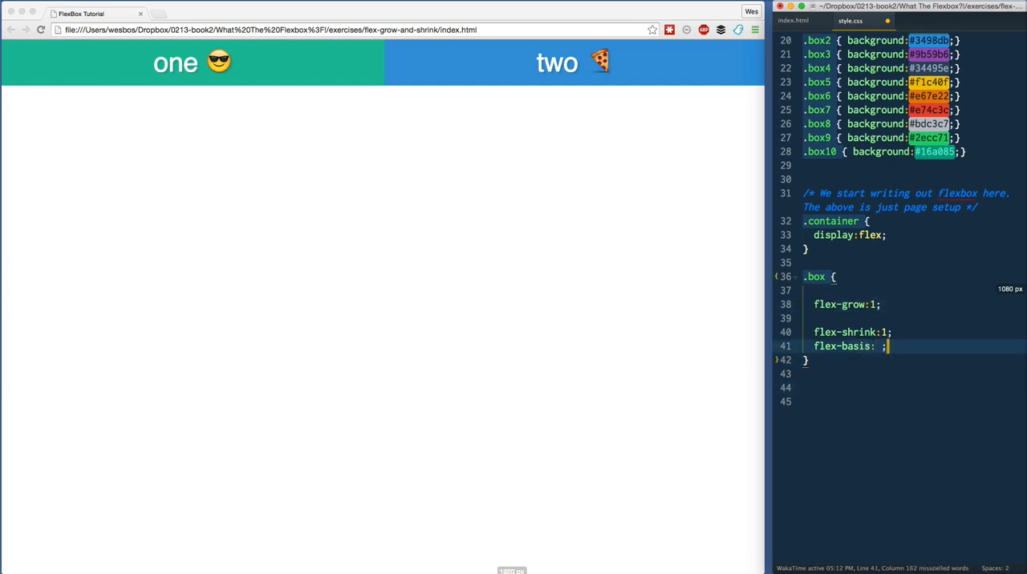
mouse_move(574, 38)
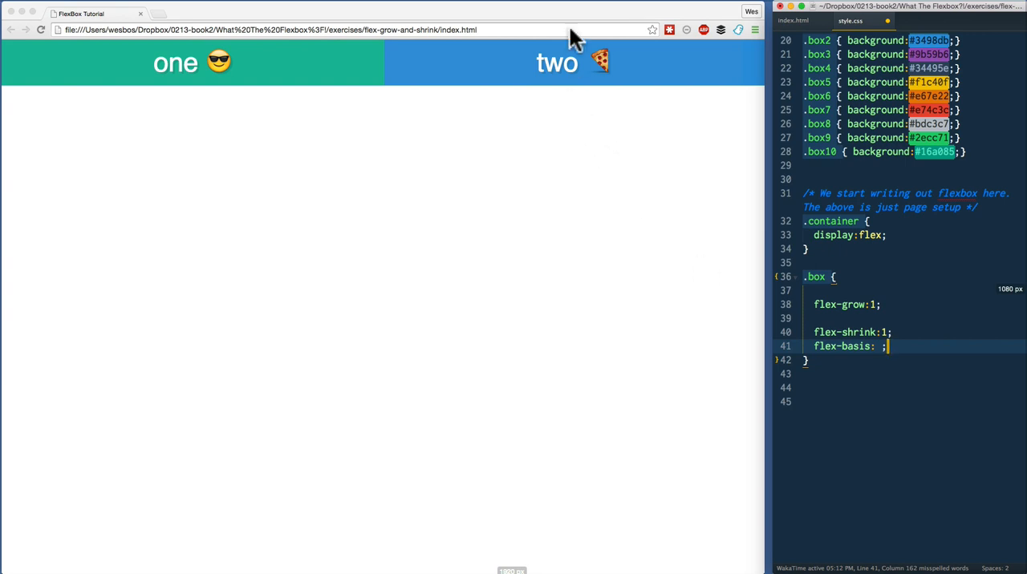
mouse_move(345, 259)
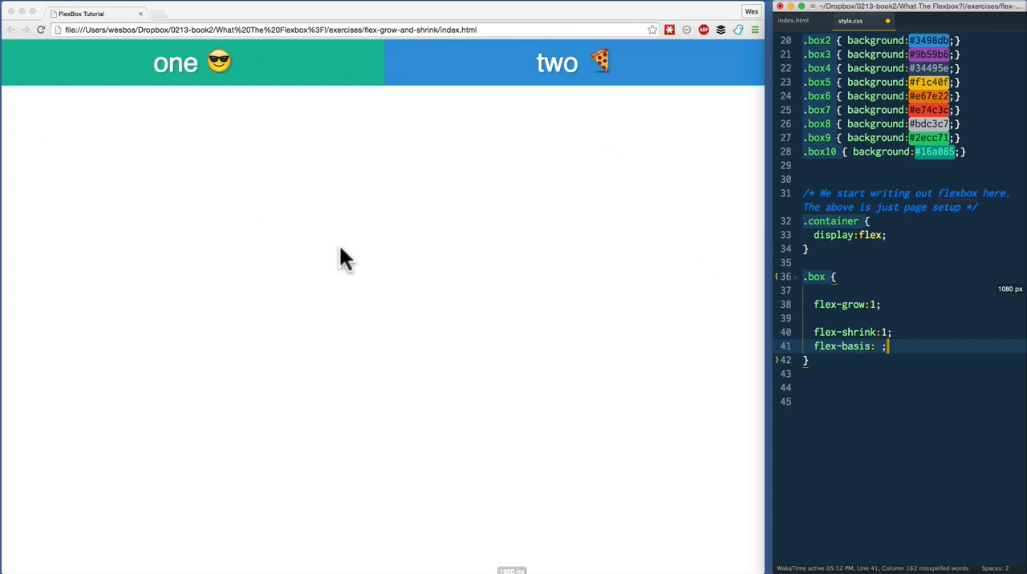
mouse_move(521, 305)
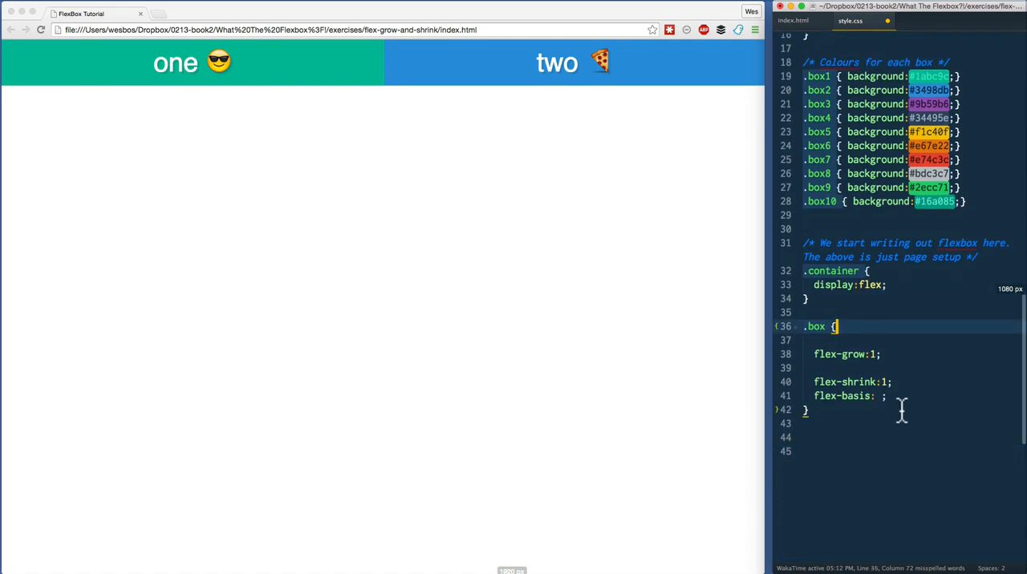
Turn the .box rule into .box1 containing flex-basis:400px.
left_click(886, 395)
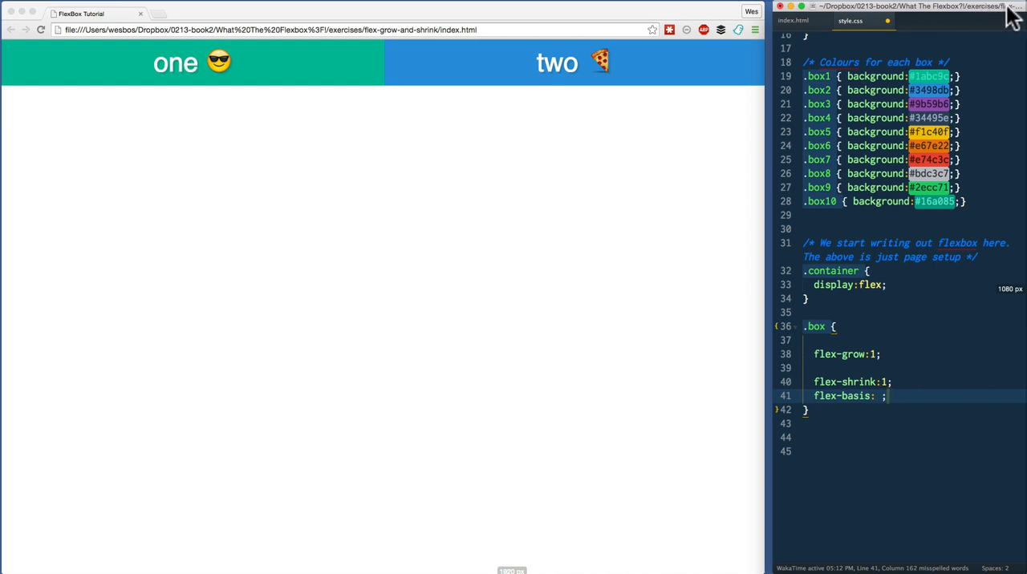
left_click(914, 7)
type("1")
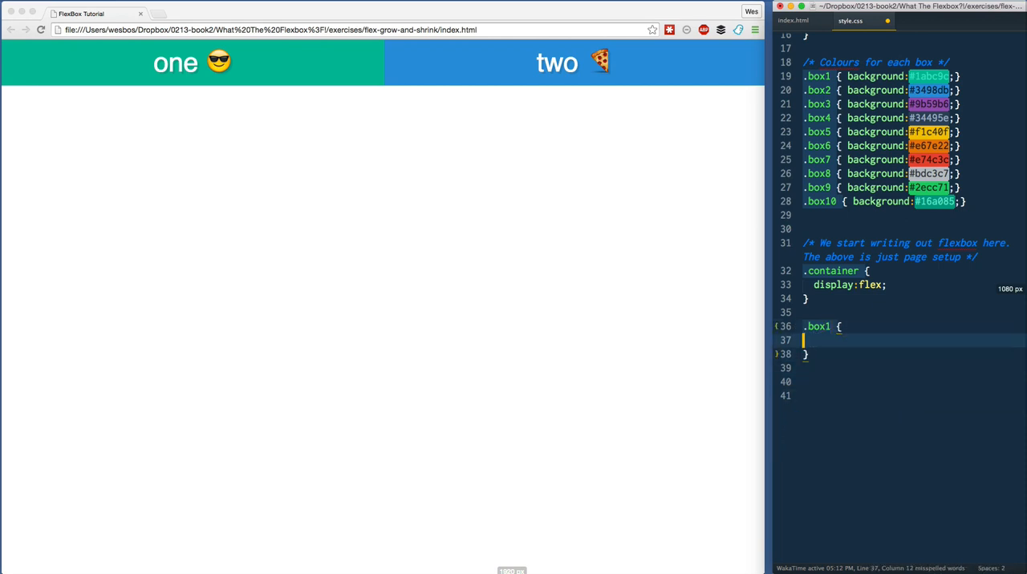
type("cl")
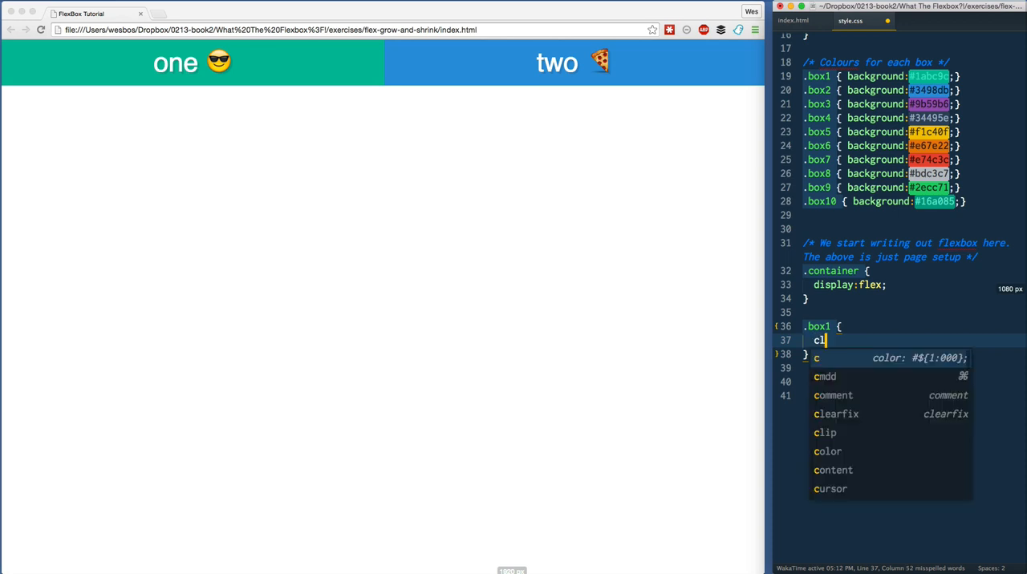
type("flex-b")
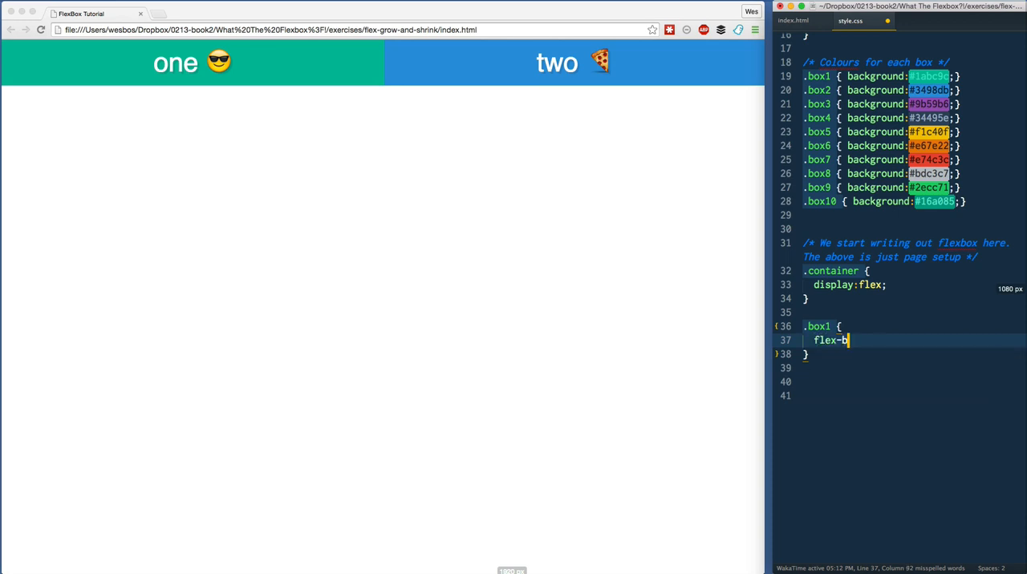
type("asis:;")
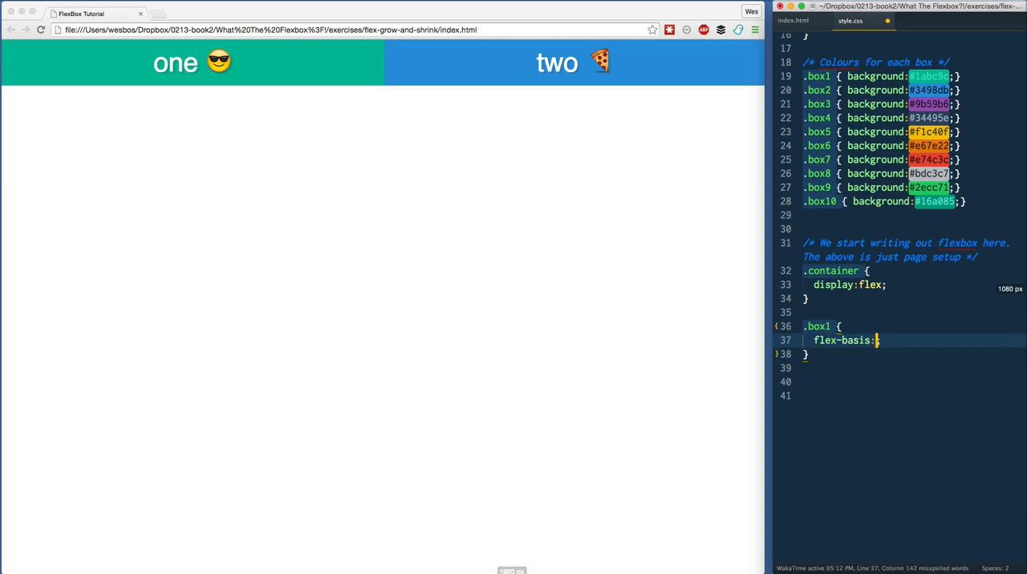
type("400px;")
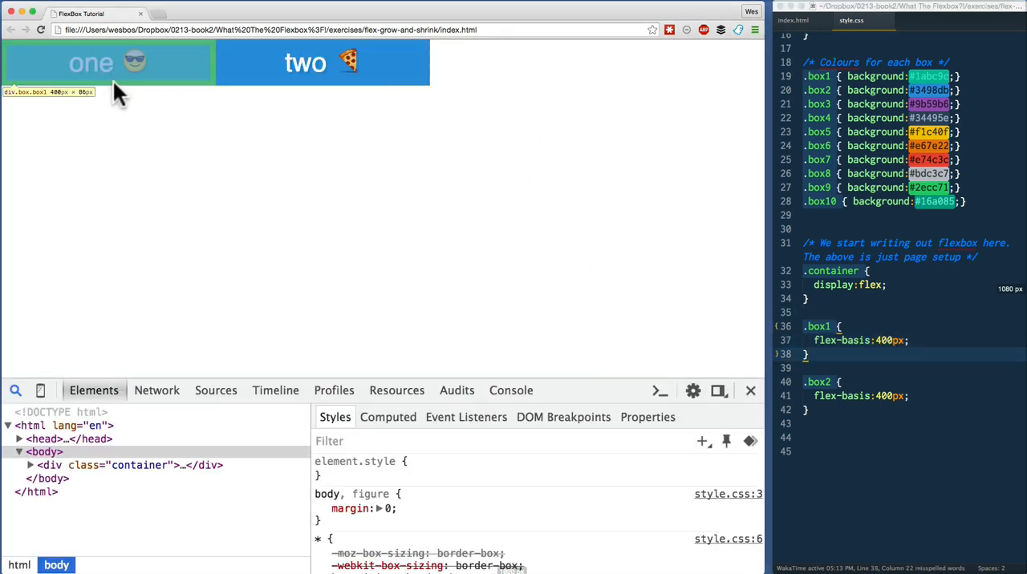
Inspect box one's Computed panel: 380×66 content with 10px padding.
left_click(109, 63)
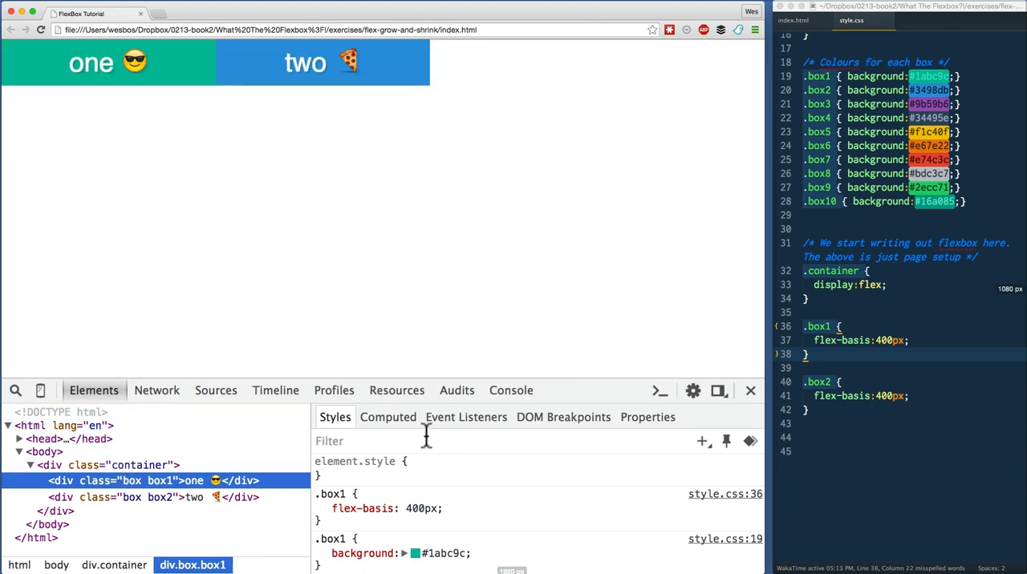
left_click(387, 417)
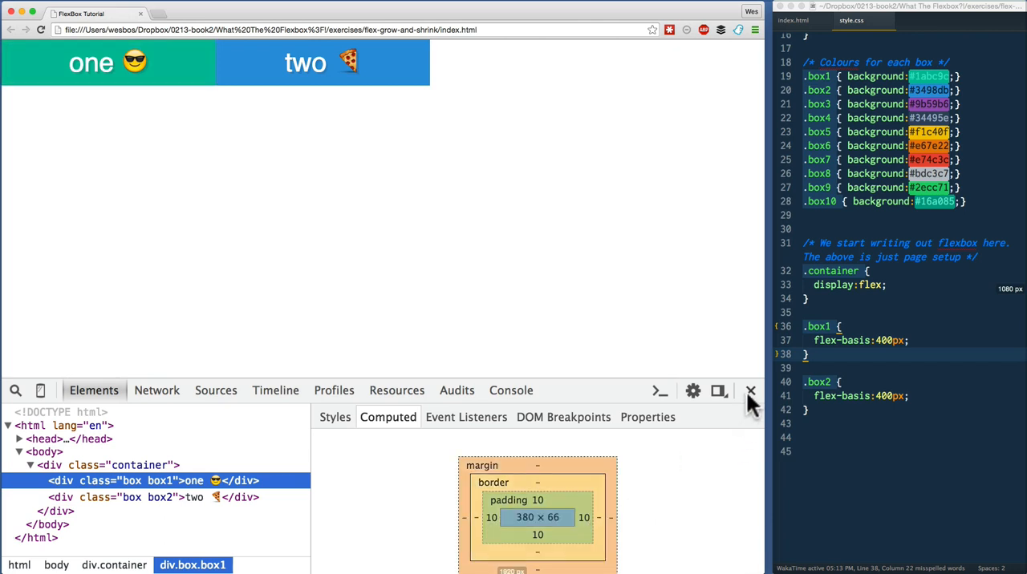
mouse_move(60, 169)
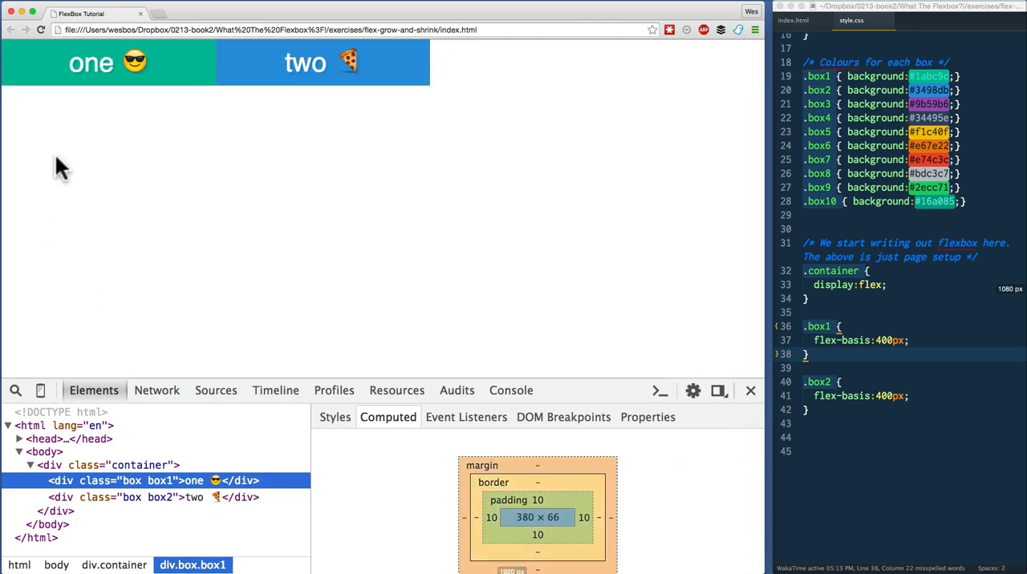
mouse_move(736, 360)
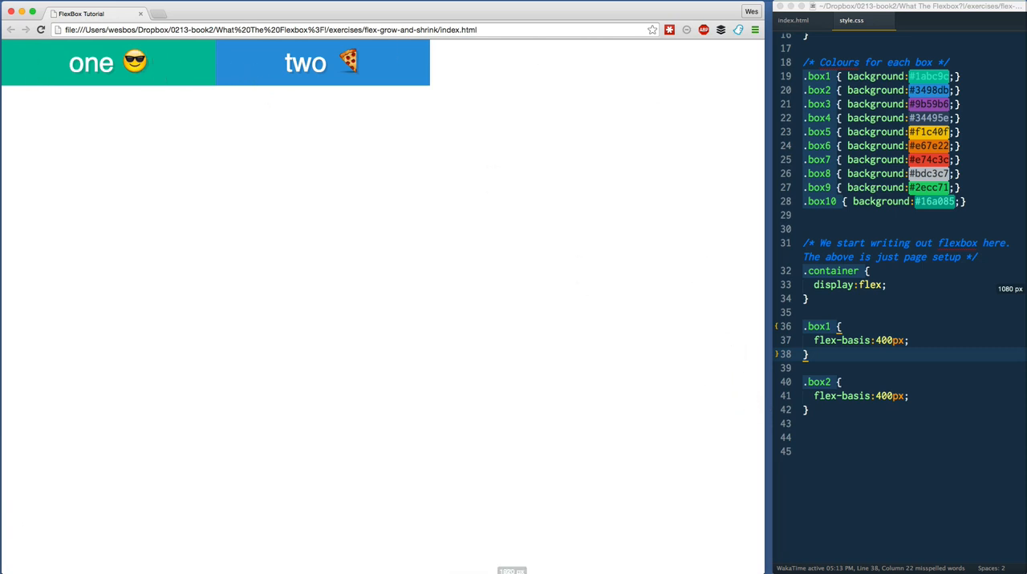
mouse_move(439, 68)
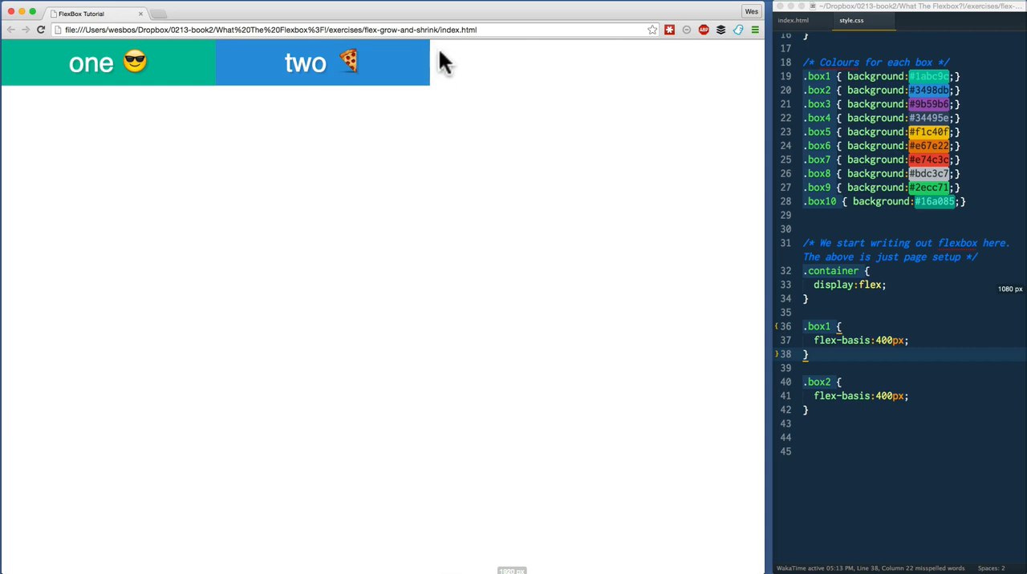
mouse_move(453, 85)
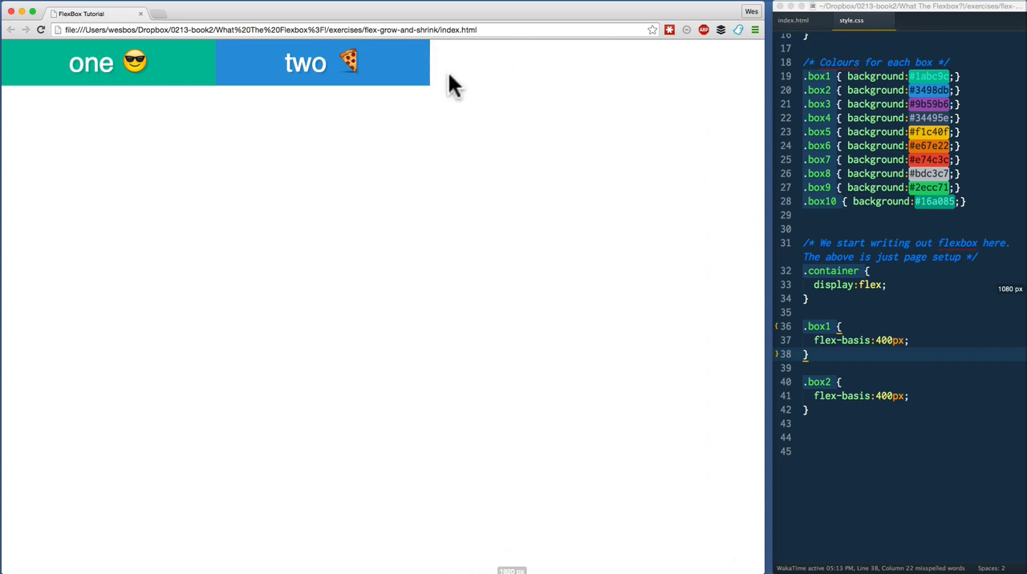
mouse_move(734, 65)
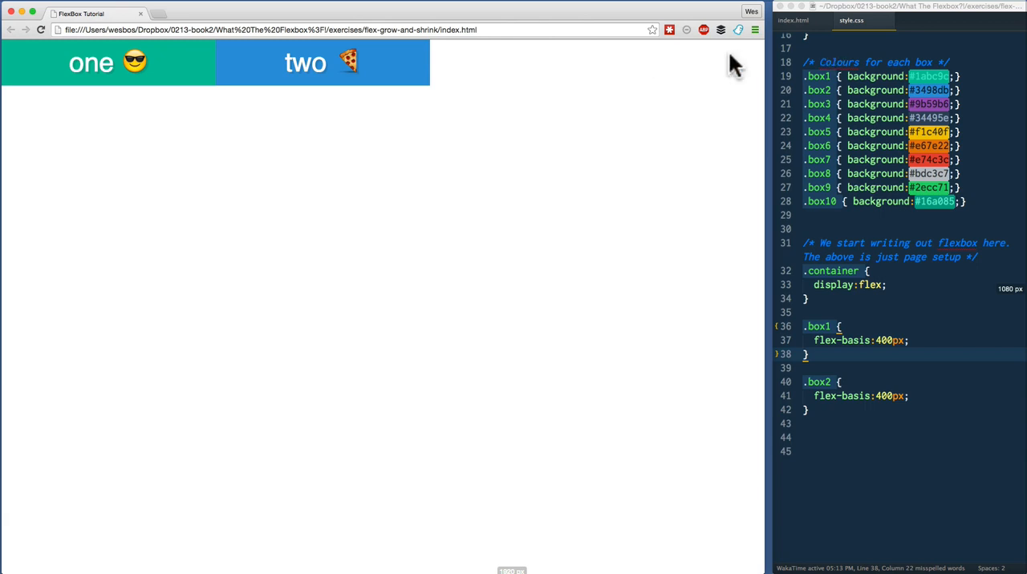
mouse_move(384, 62)
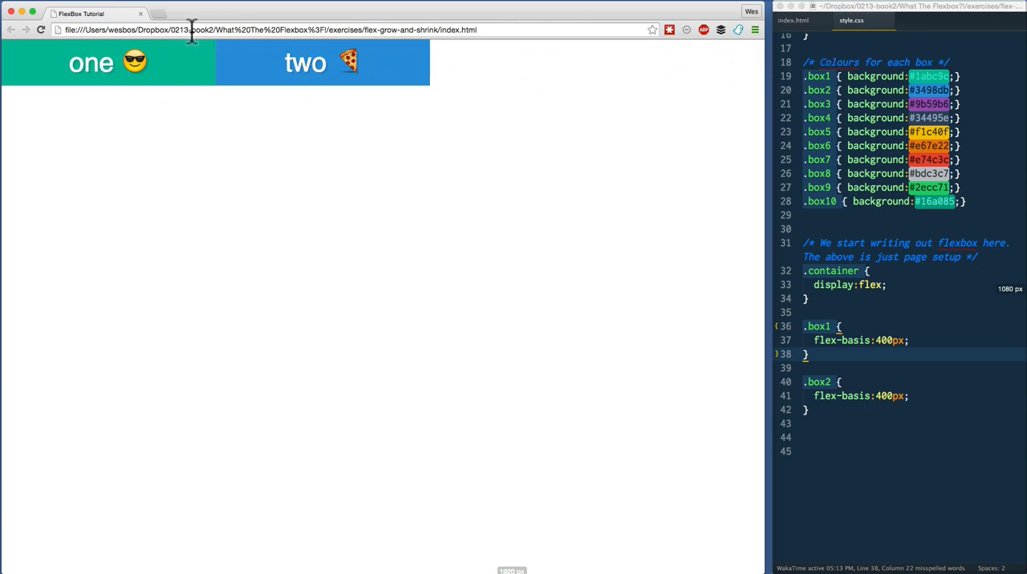
Close Chrome's DevTools to leave just the two 400px boxes on screen.
left_click(910, 340)
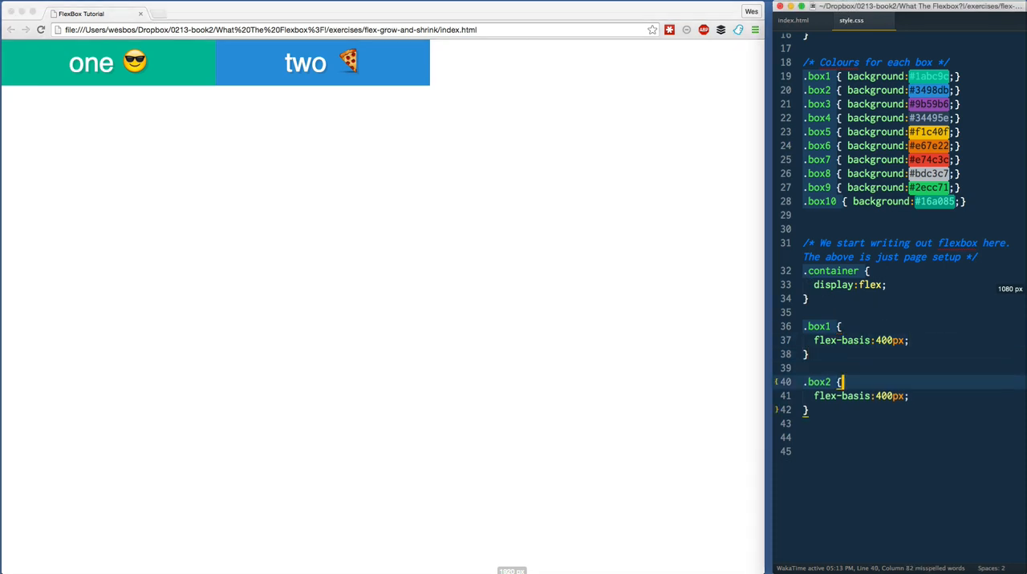
Add flex-grow:1 after flex-basis:400px in the .box1 rule.
left_click(909, 340)
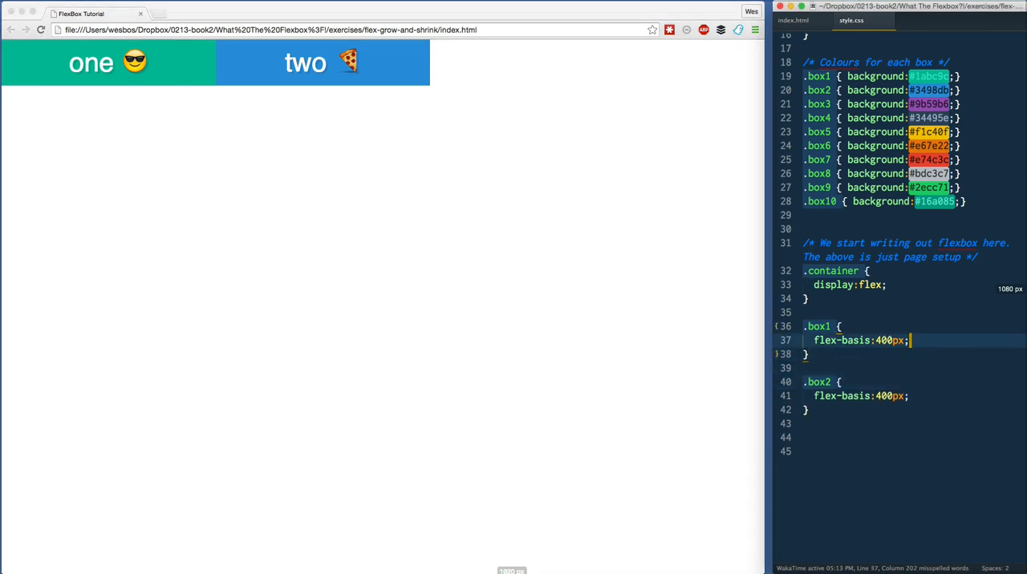
type("flex-")
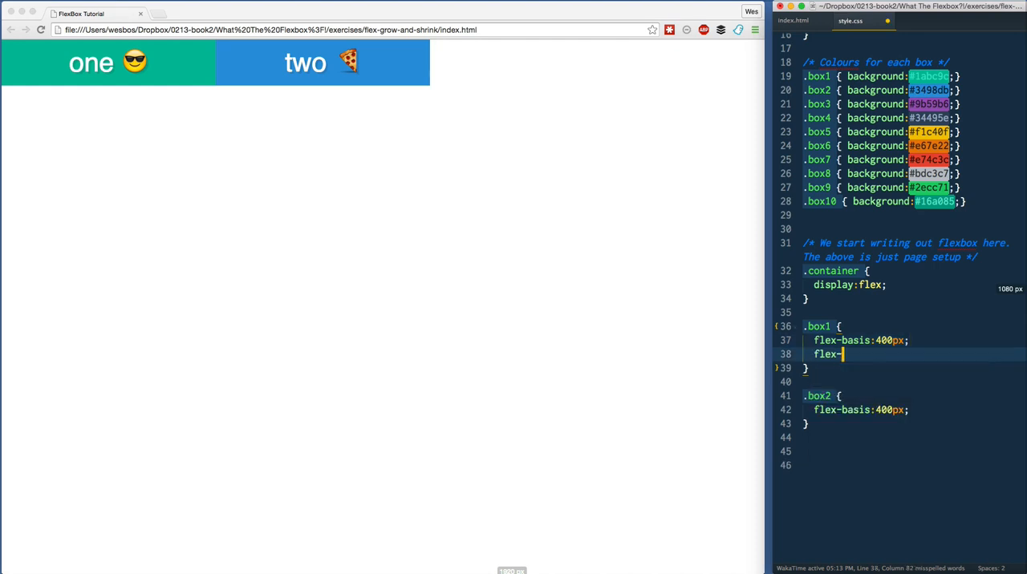
type("grow:;")
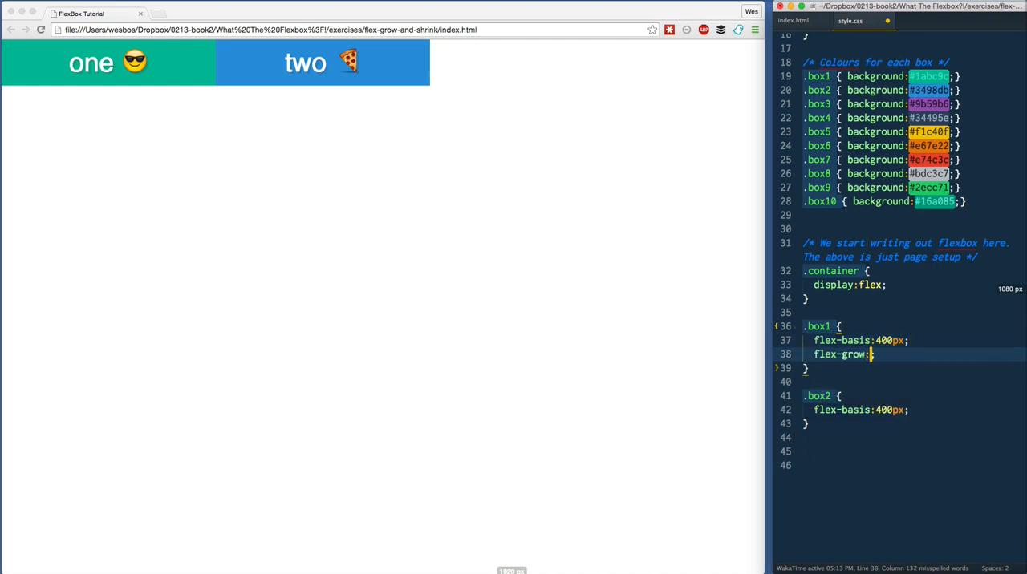
type("12")
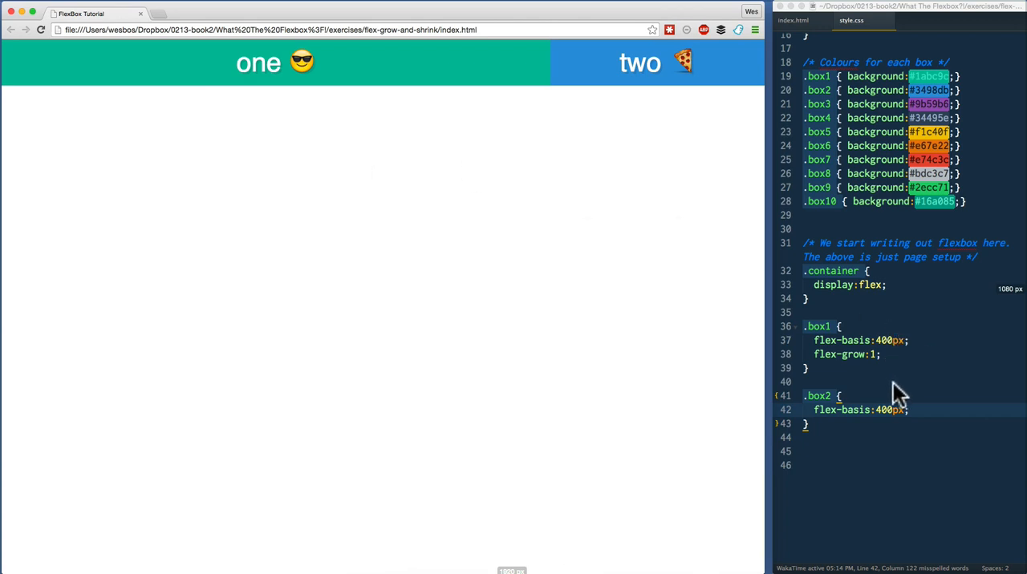
mouse_move(880, 386)
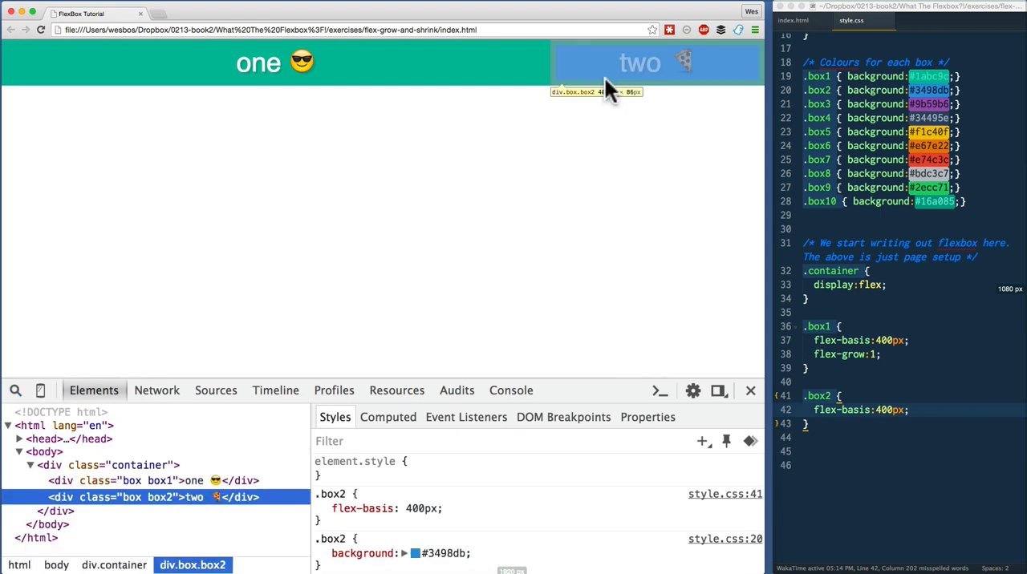
mouse_move(666, 298)
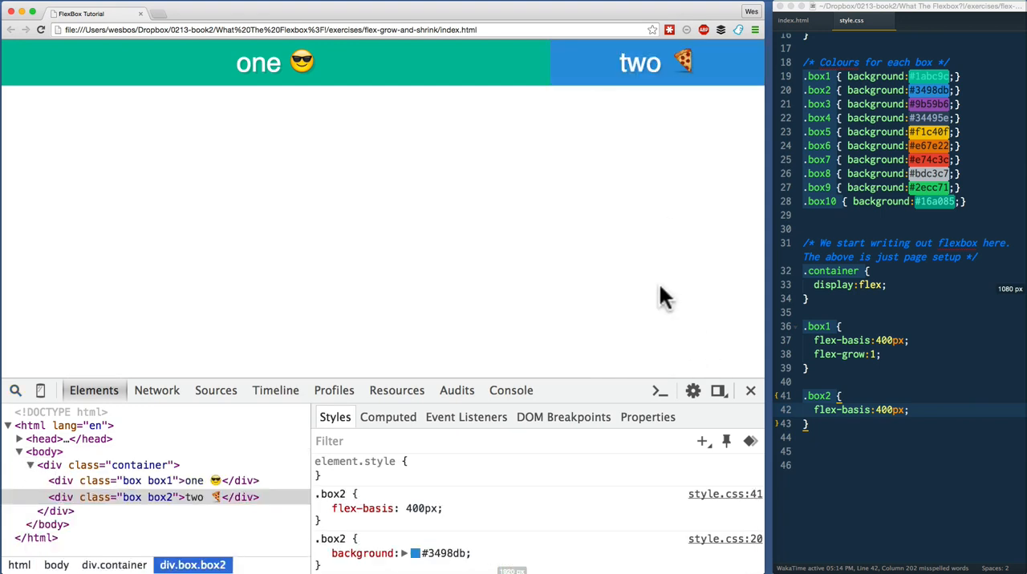
mouse_move(848, 339)
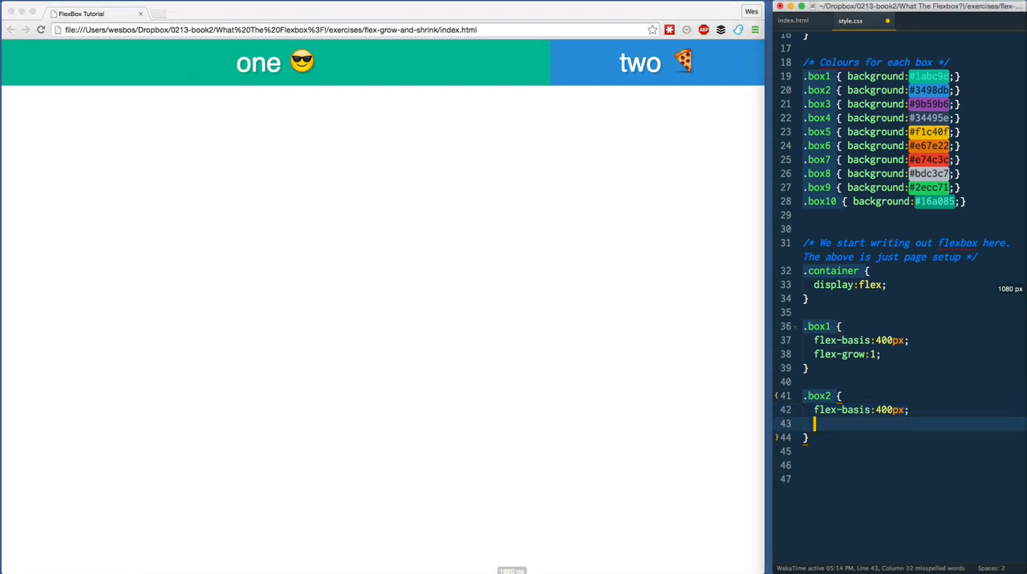
Type flex-grow:1 into .box1 and .box2, then delete .box1's value.
type("flex-grow:;")
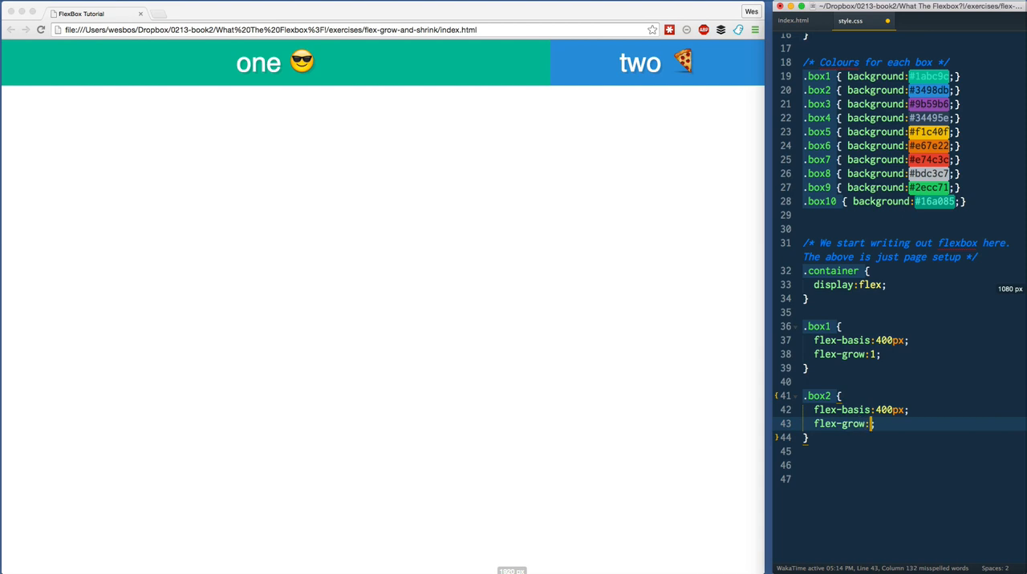
type("0")
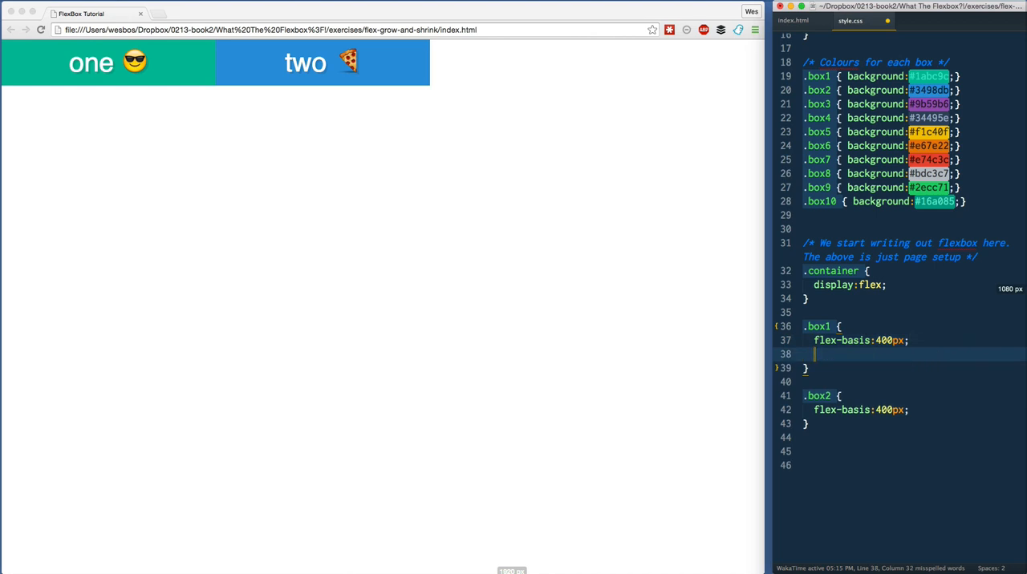
type("flex:")
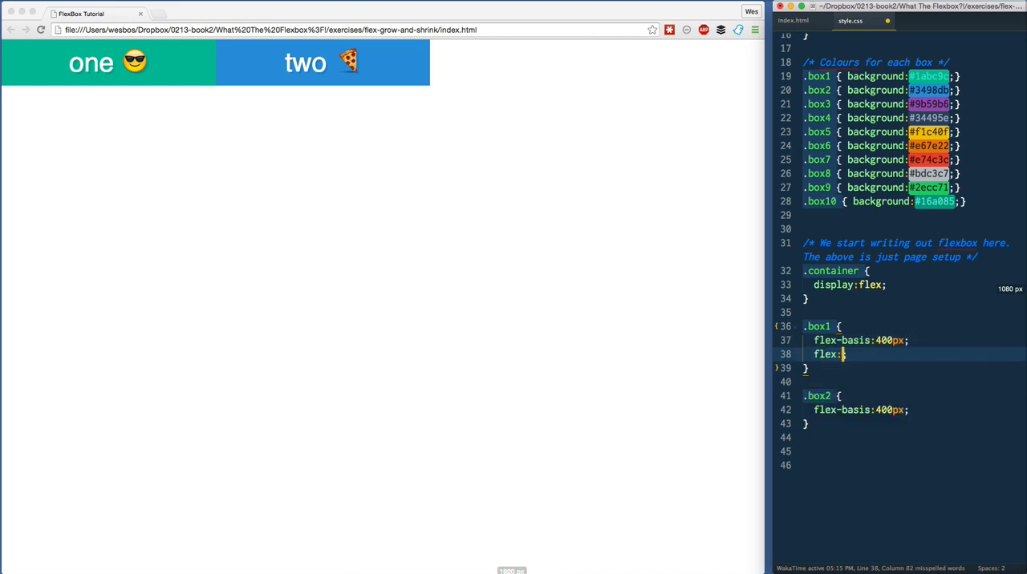
type("grow")
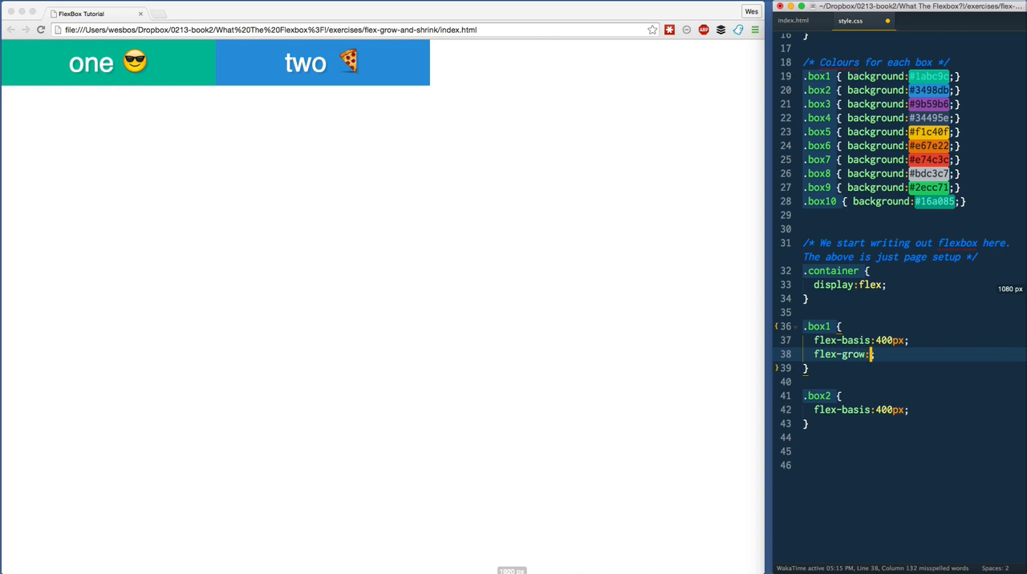
type("1")
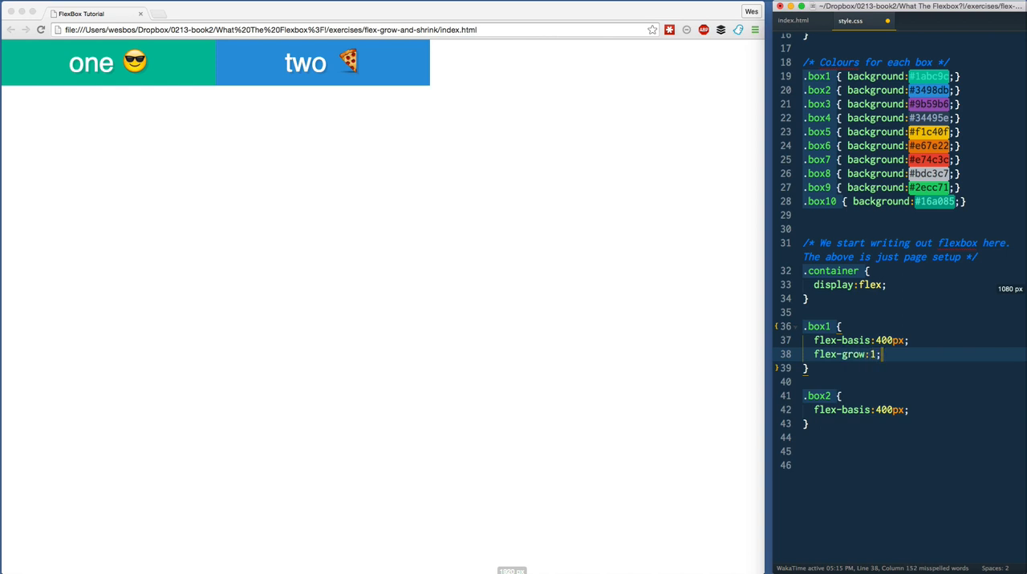
type("flex-grow:1;")
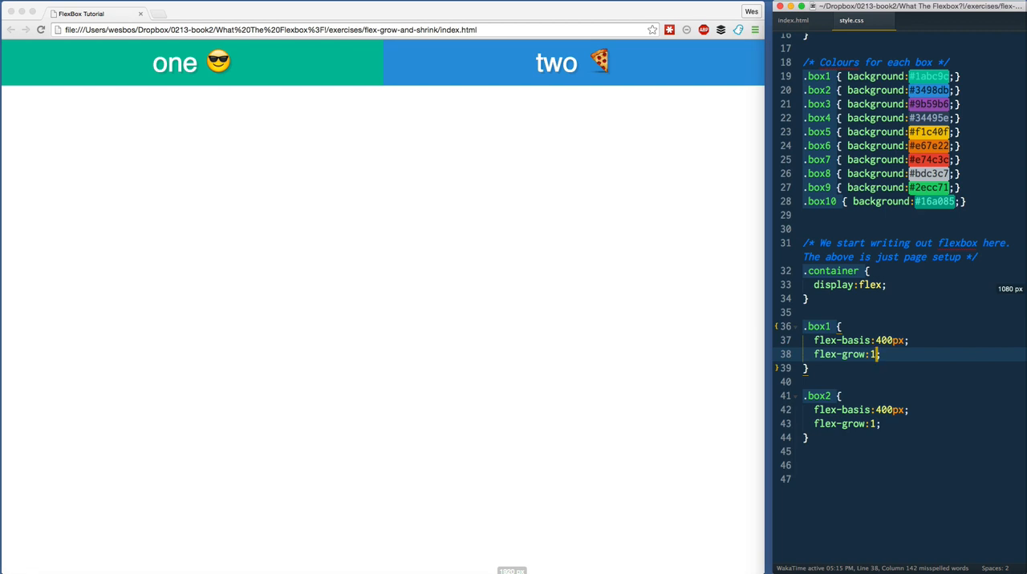
key("Backspace")
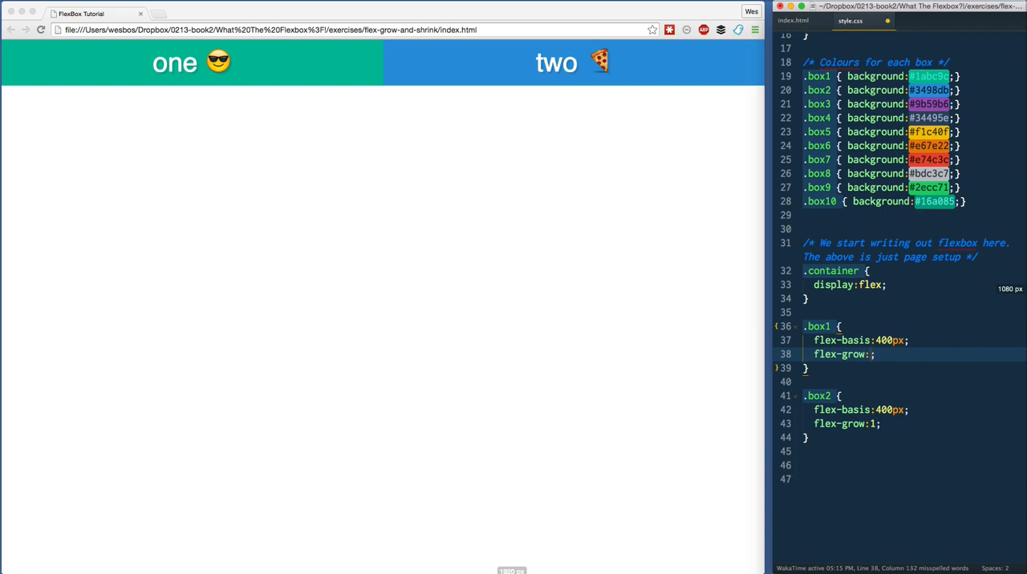
Enter 2 as .box1's flex-grow so box one grows wider than box two.
type("2")
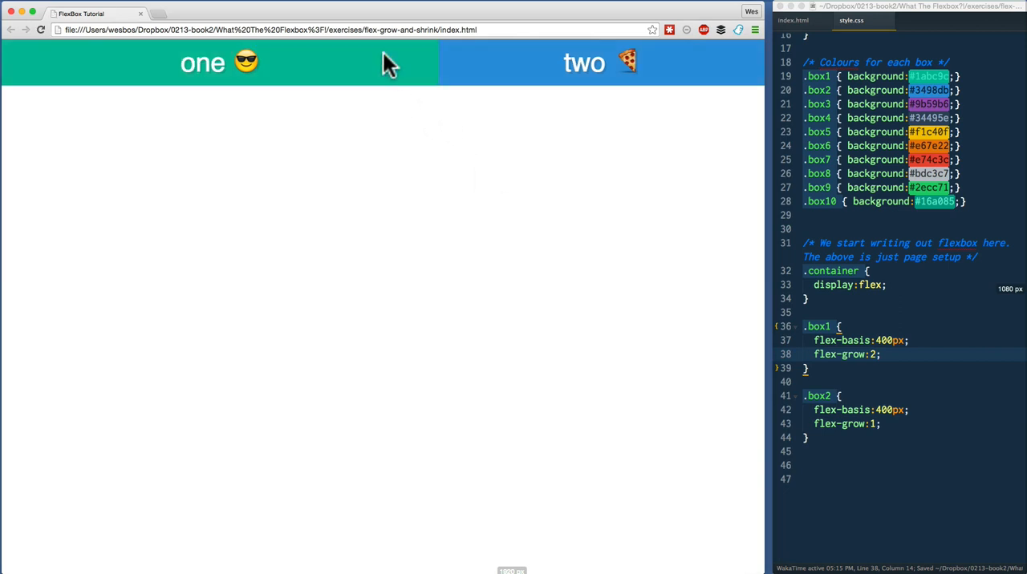
mouse_move(441, 71)
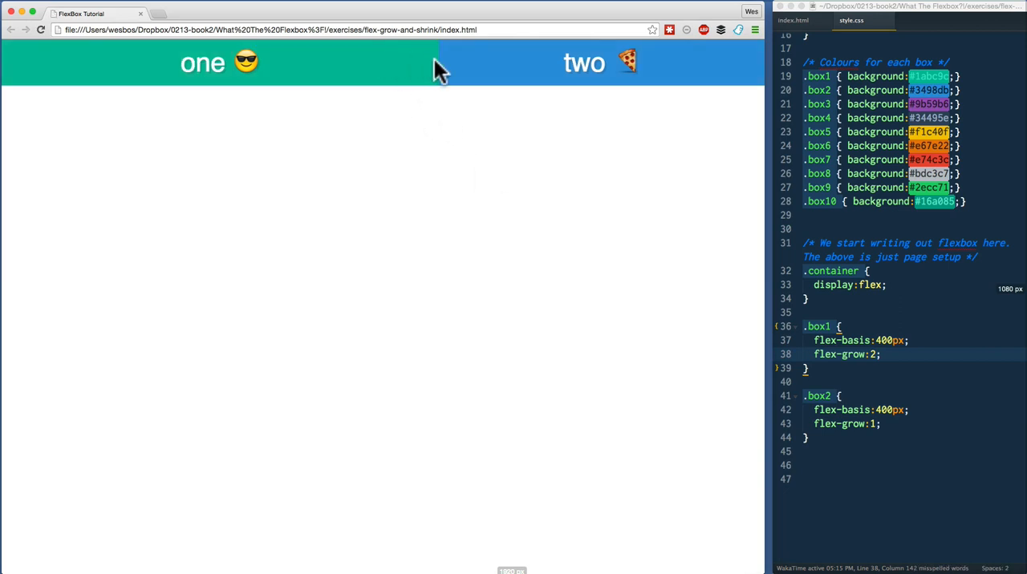
mouse_move(920, 288)
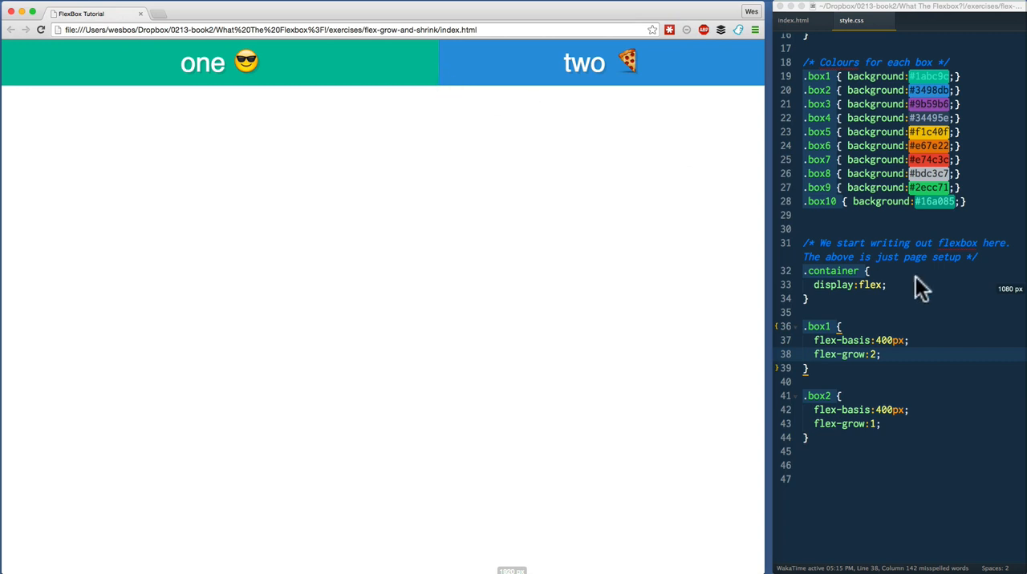
mouse_move(377, 70)
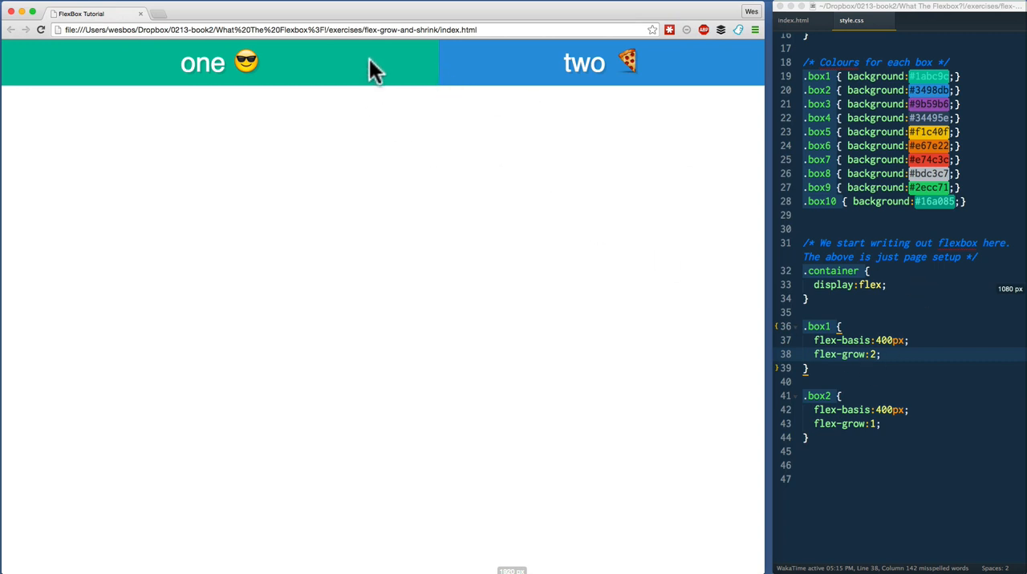
mouse_move(590, 61)
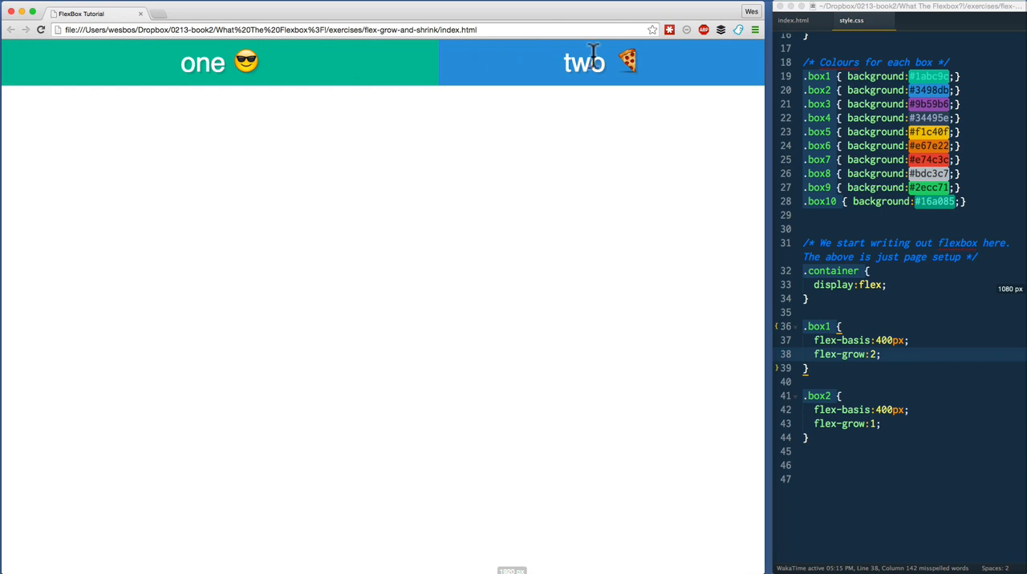
mouse_move(730, 253)
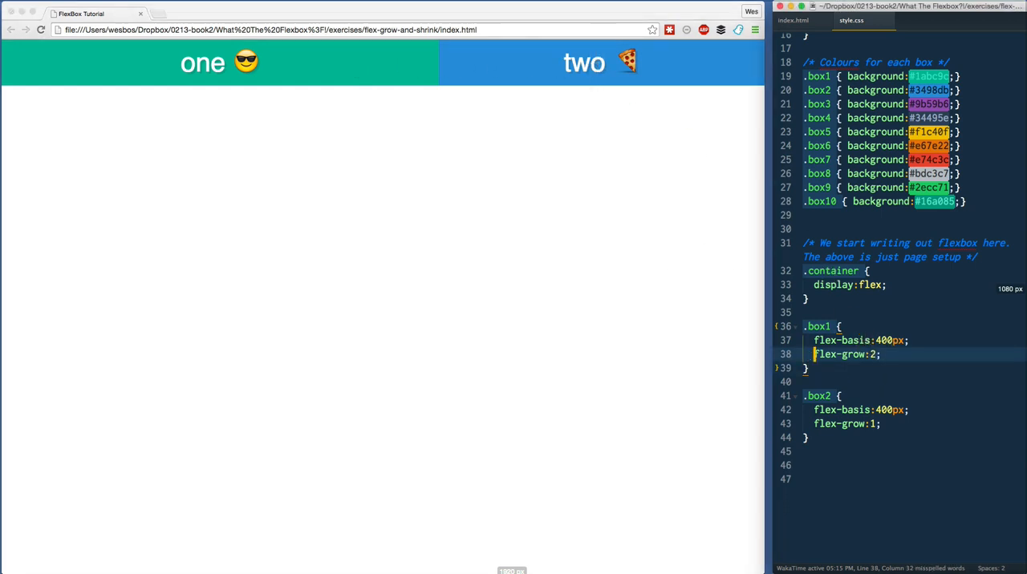
Change .box1's flex-grow from 2 to 10.
type("10")
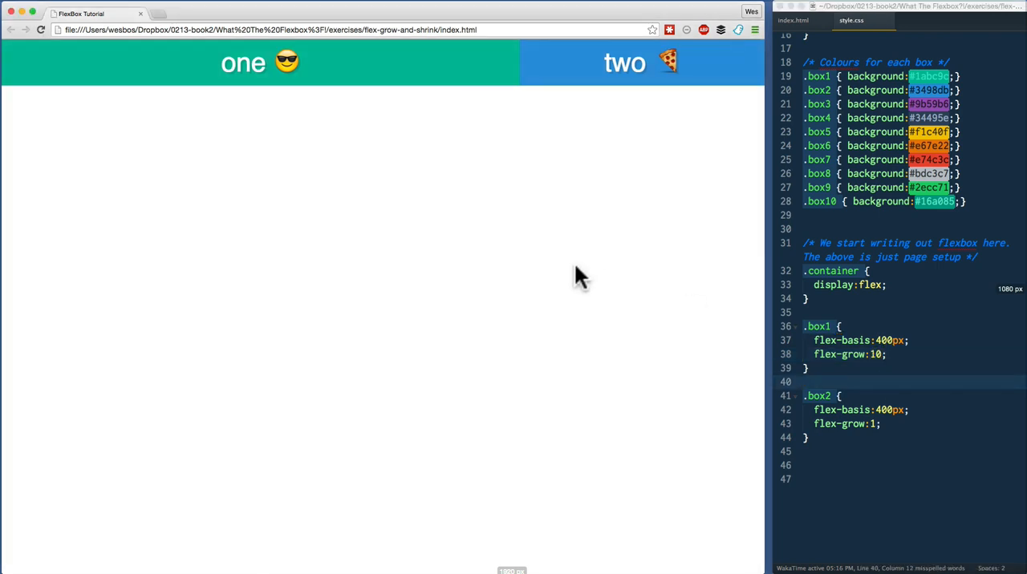
mouse_move(518, 64)
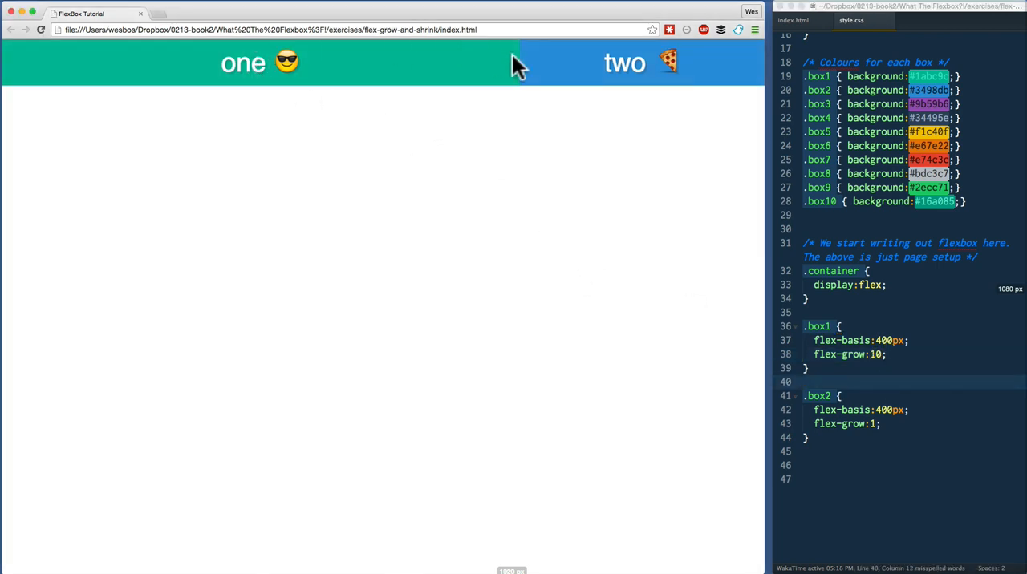
mouse_move(722, 76)
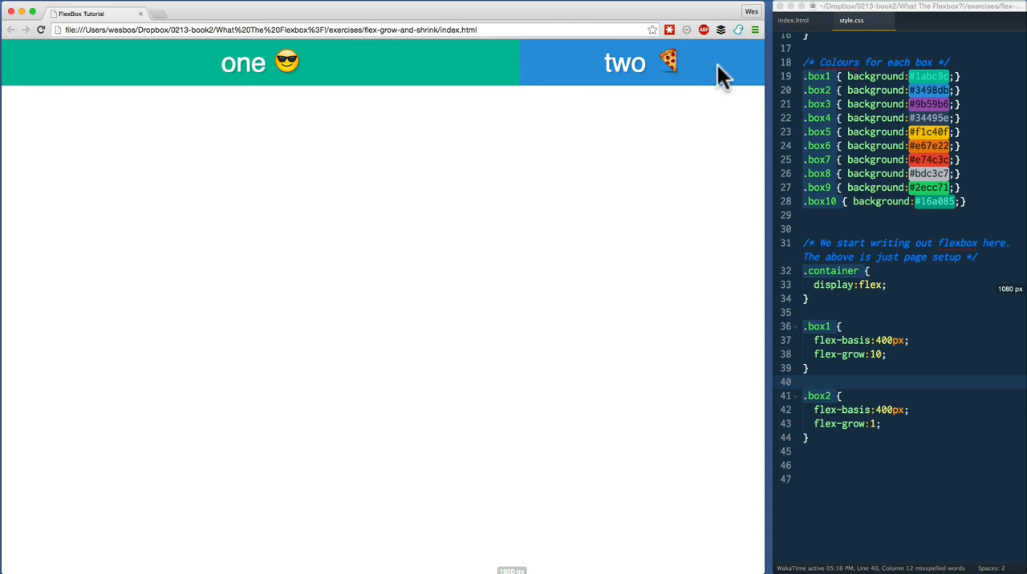
mouse_move(937, 386)
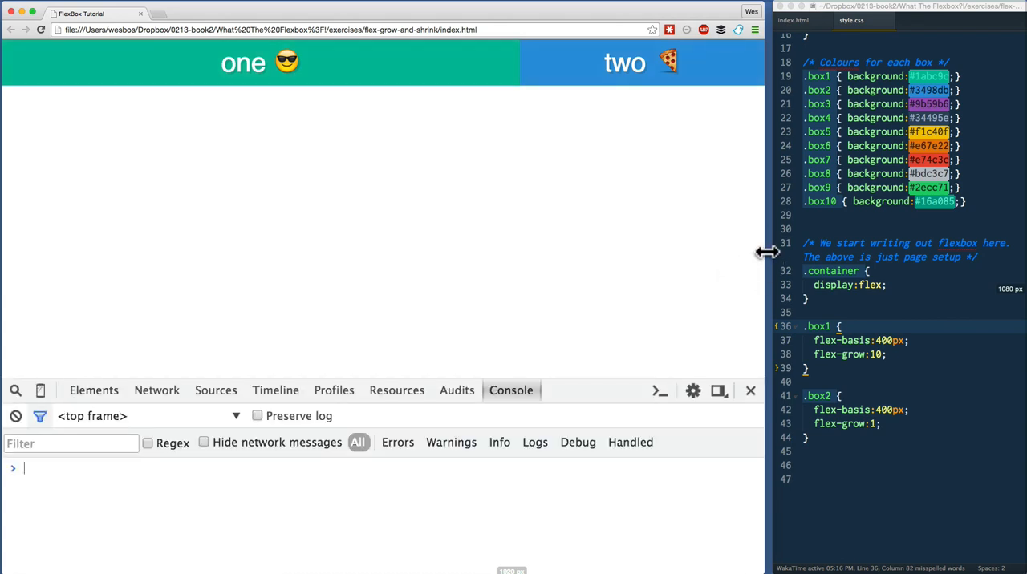
Resize the Chrome window slightly and show the page's HTML element tree in DevTools.
left_click_drag(767, 253, 772, 253)
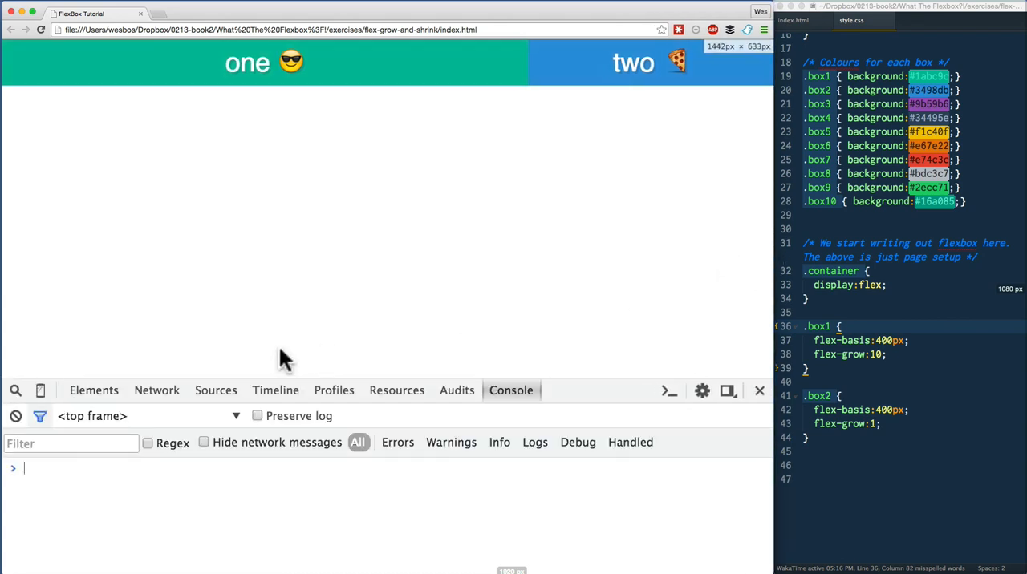
left_click(94, 389)
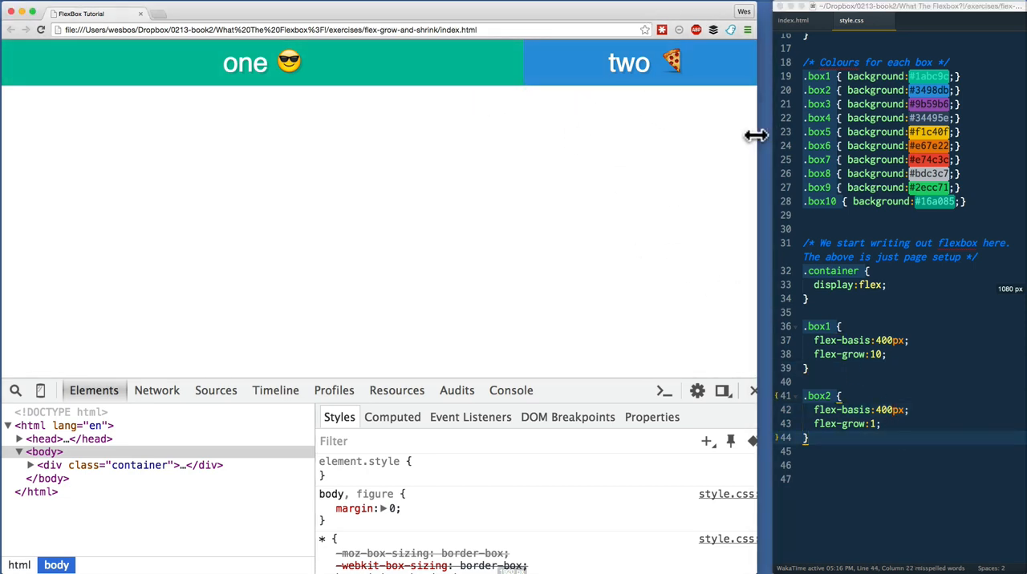
Narrow the Chrome window in two drags so both boxes shrink below 400px.
left_click_drag(754, 135, 485, 141)
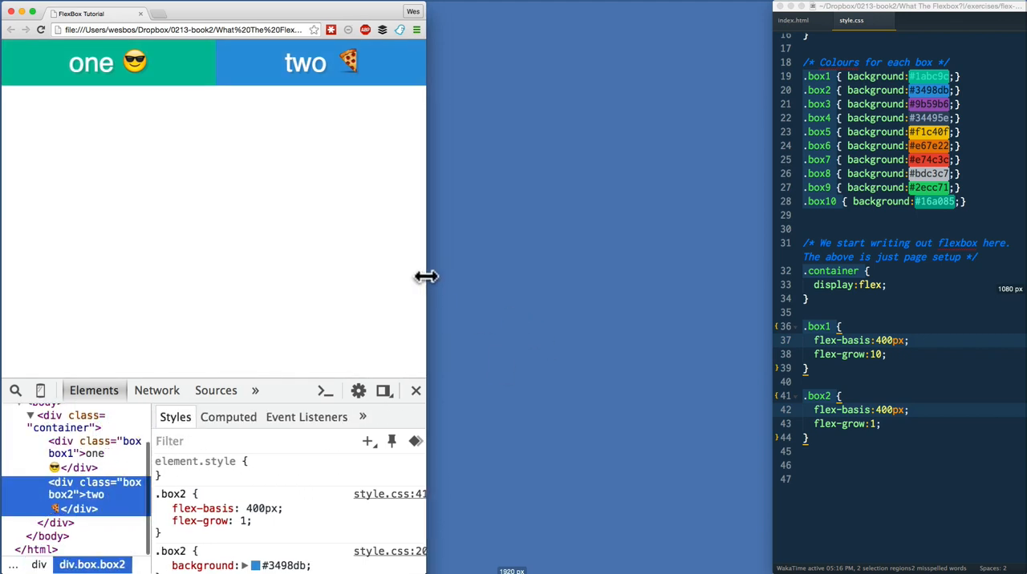
left_click_drag(426, 278, 383, 277)
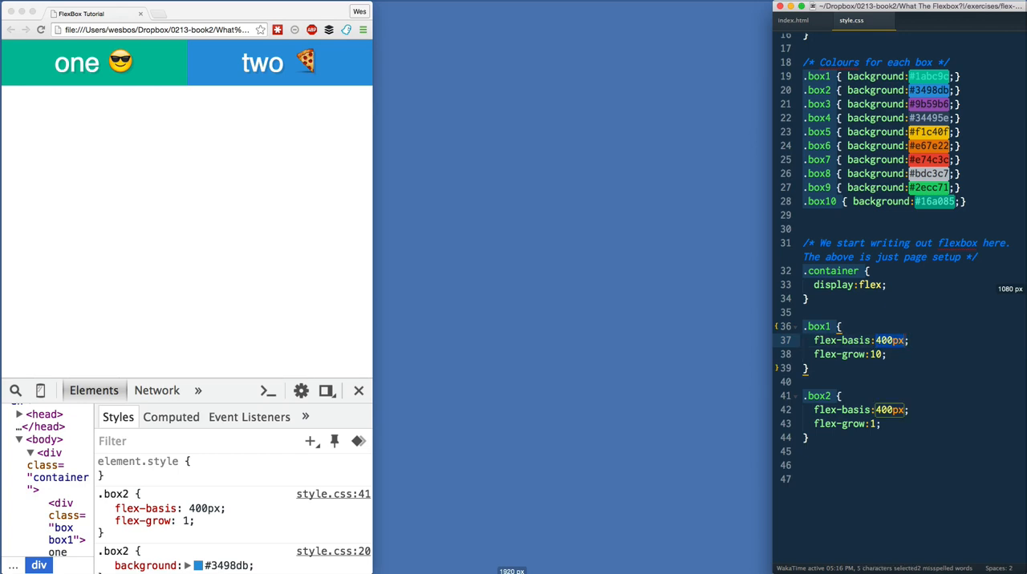
mouse_move(373, 245)
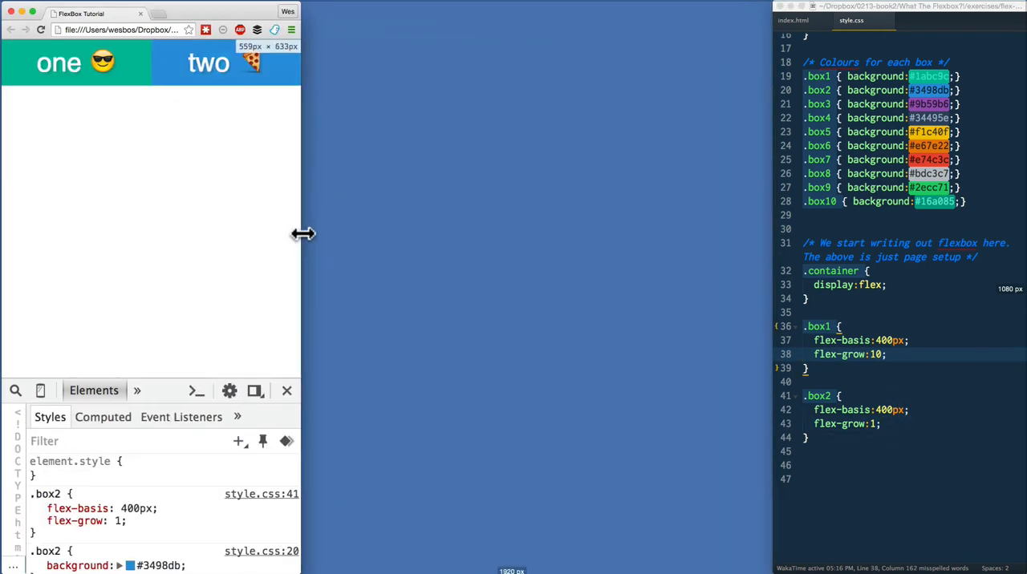
mouse_move(76, 62)
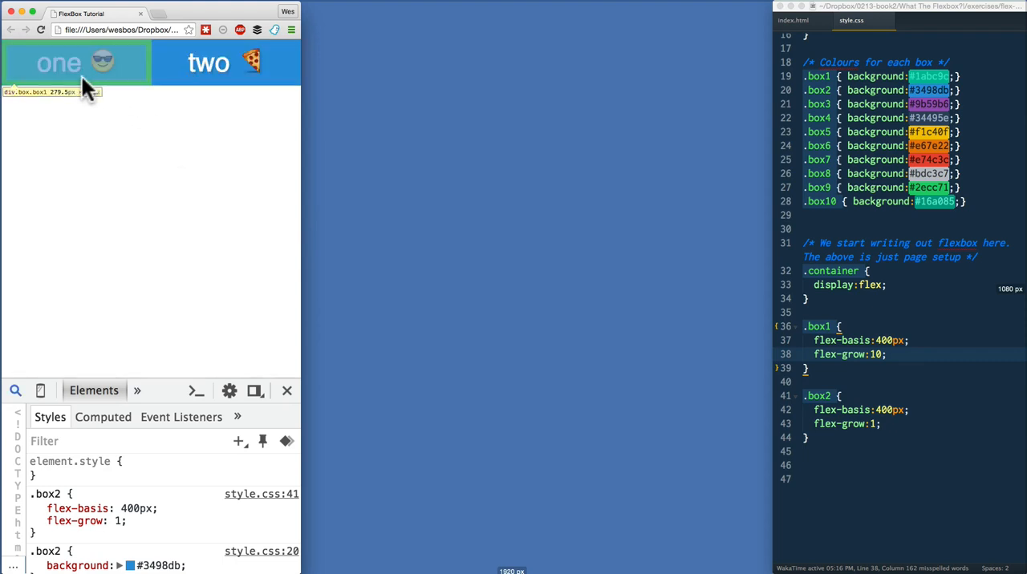
mouse_move(225, 76)
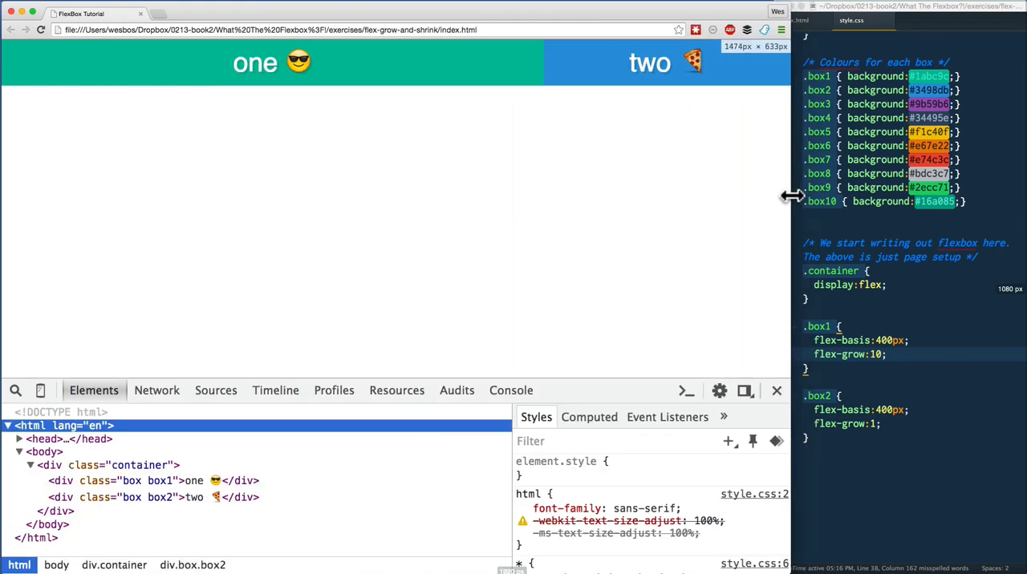
Widen the browser back out, then add flex-shrink:10 to the .box1 rule and save.
left_click_drag(791, 196, 776, 178)
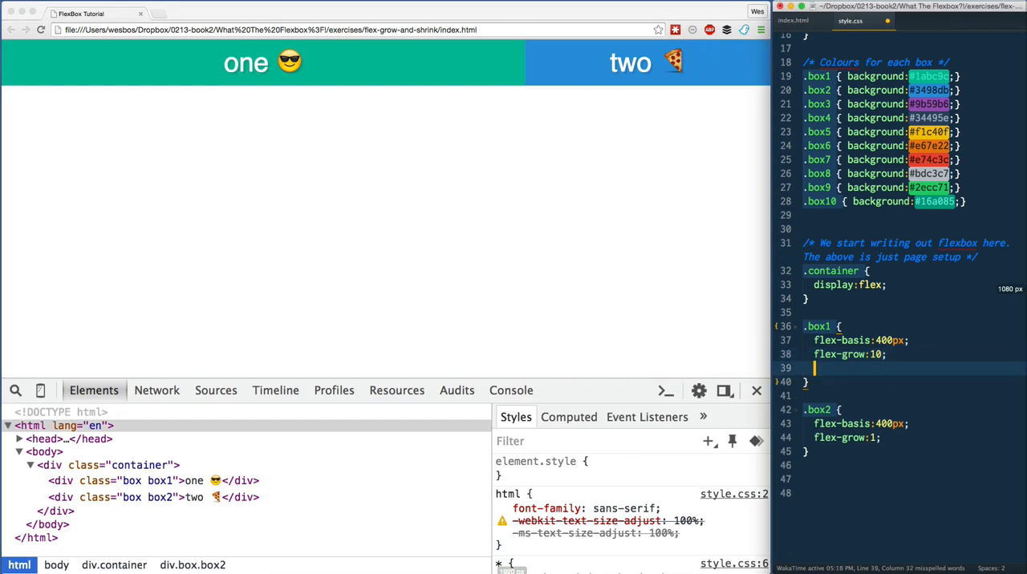
type("flex-sr")
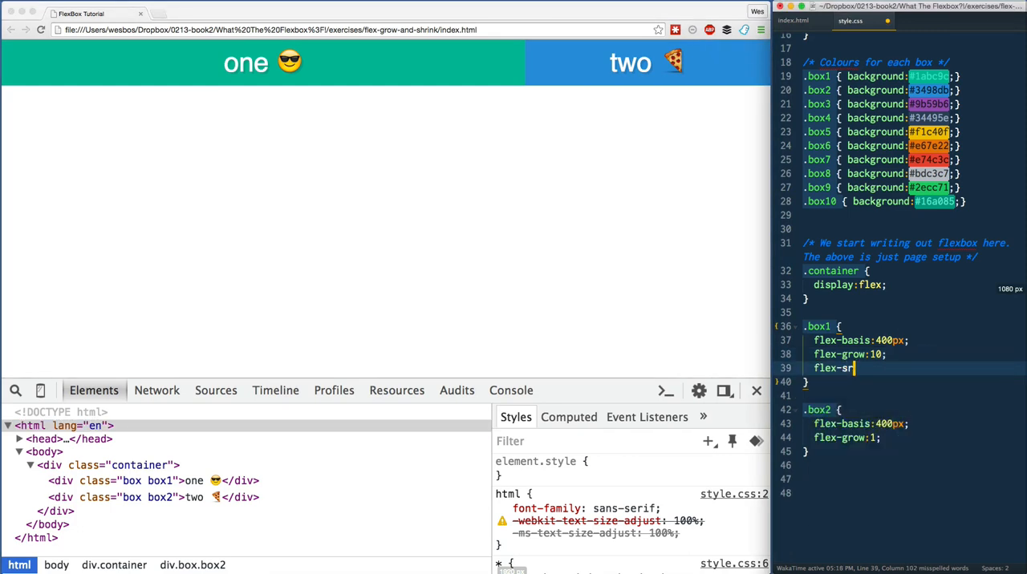
type("hrink:;")
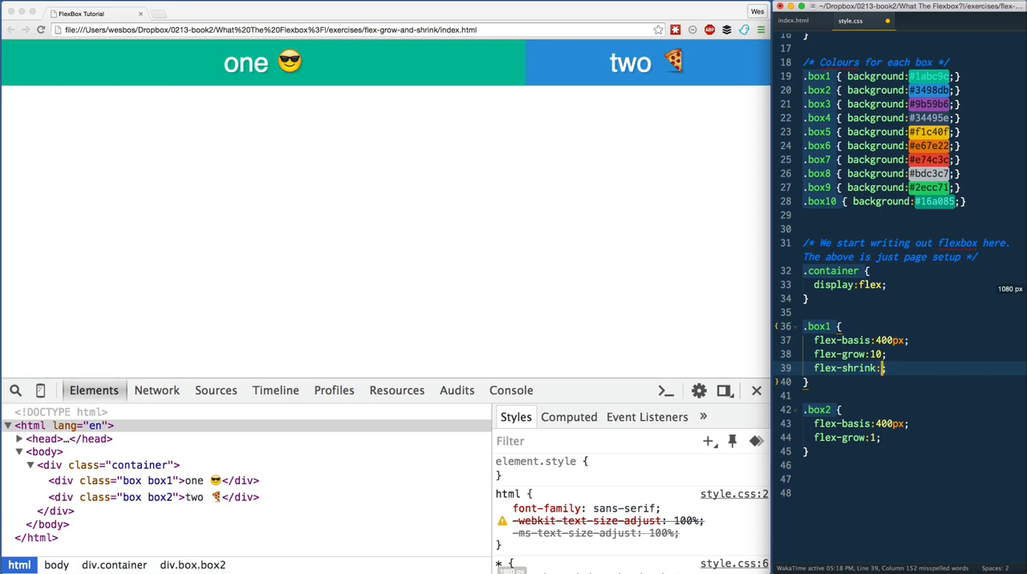
type("10")
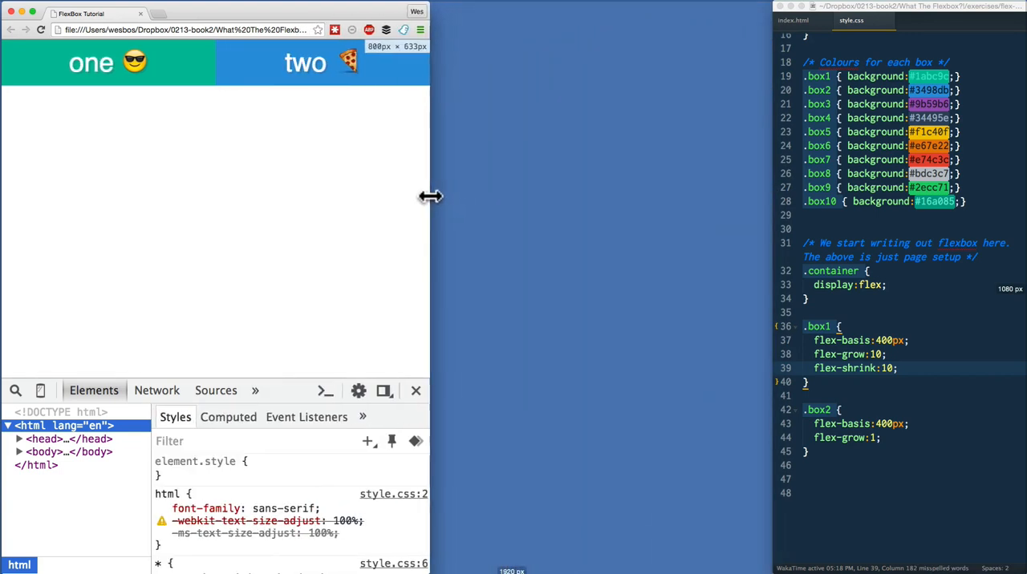
Narrow Chrome so box one shrinks far more, then select .box1's shrink value 10.
left_click_drag(430, 197, 359, 196)
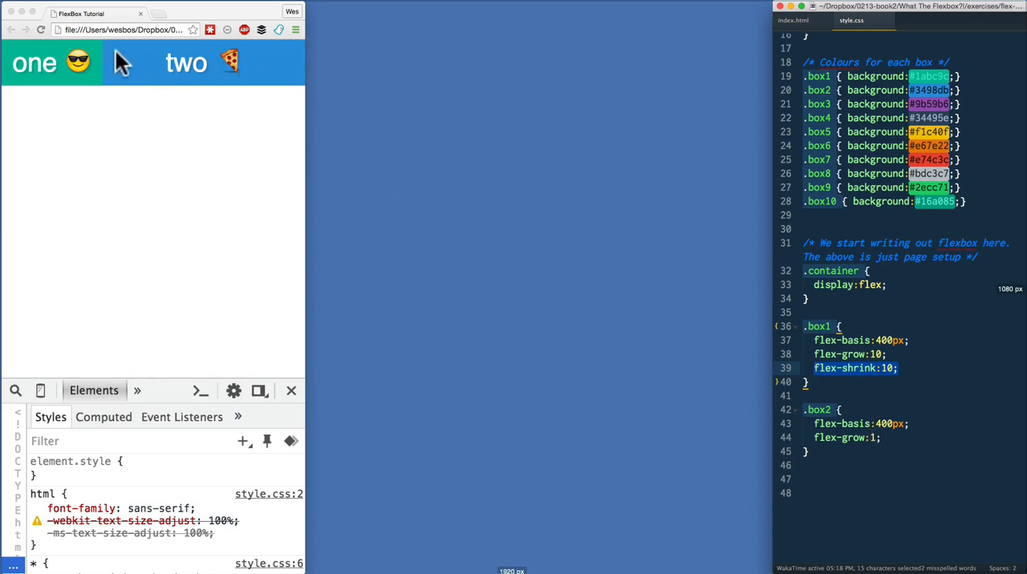
left_click(868, 340)
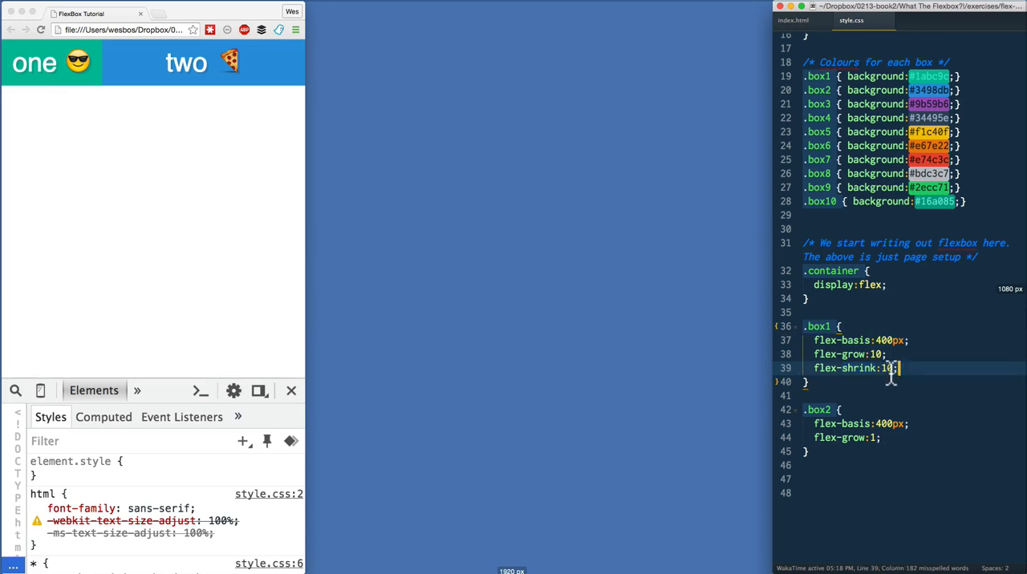
key("Backspace")
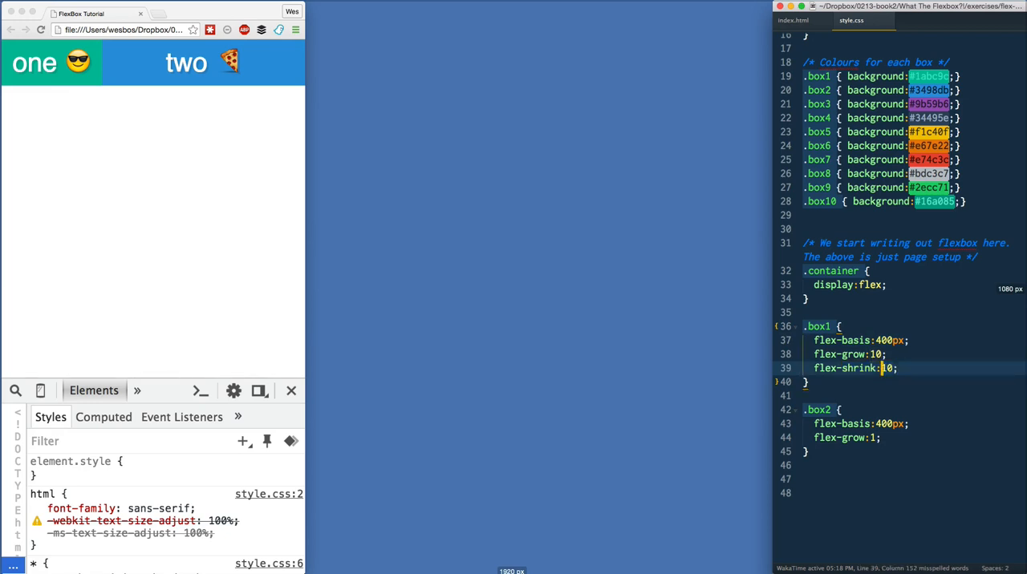
double_click(884, 368)
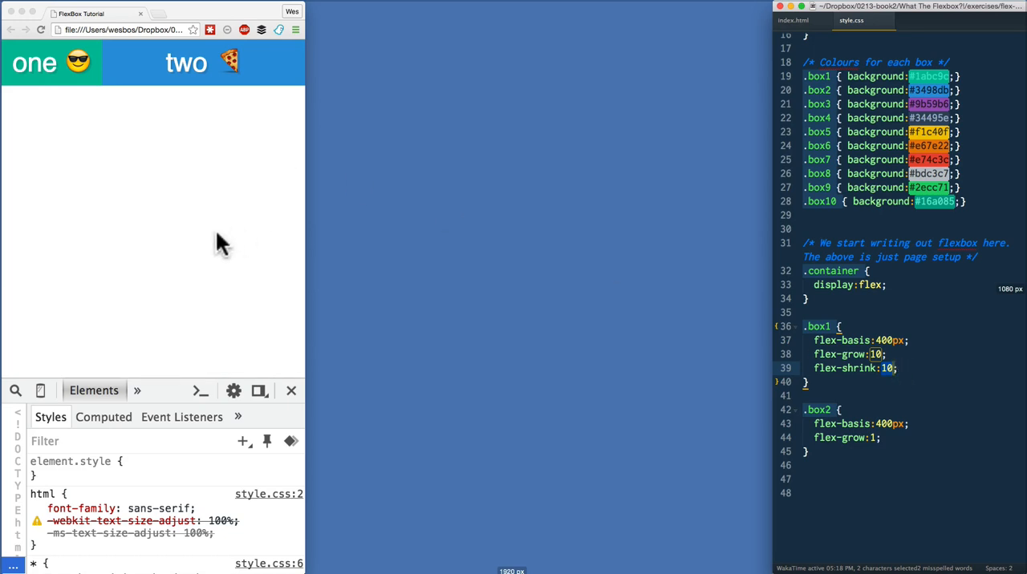
Add flex-shrink:1 to .box2, change .box1's shrink to 5, save, and return to the browser.
type("flex-shrink:10;")
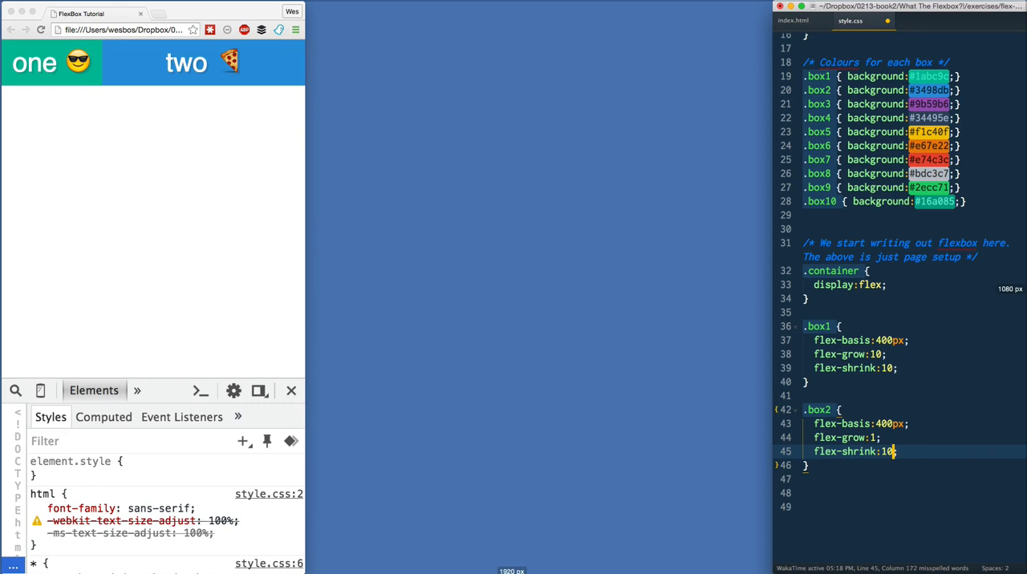
type("1")
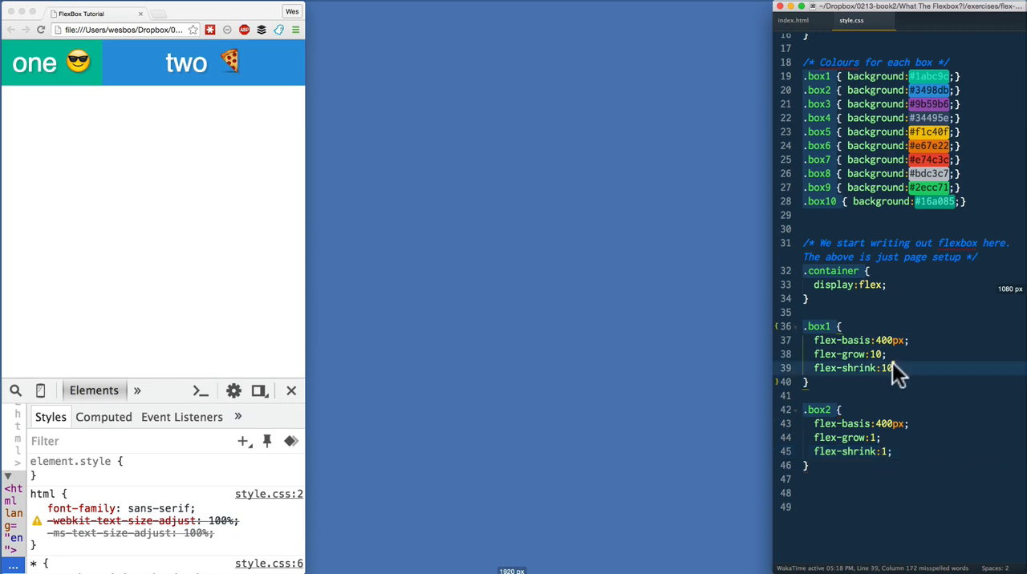
key("Backspace")
type("5;")
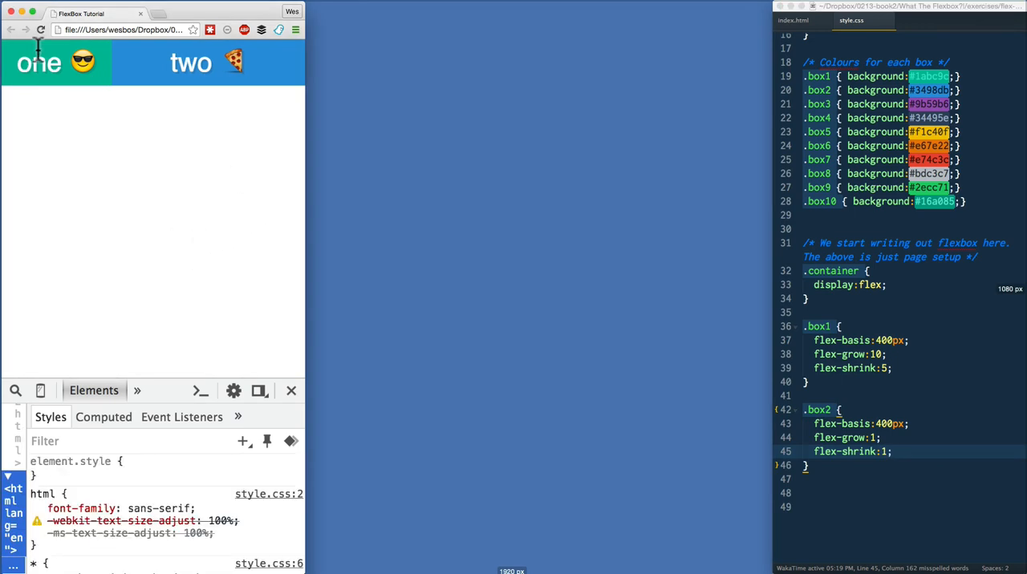
double_click(191, 63)
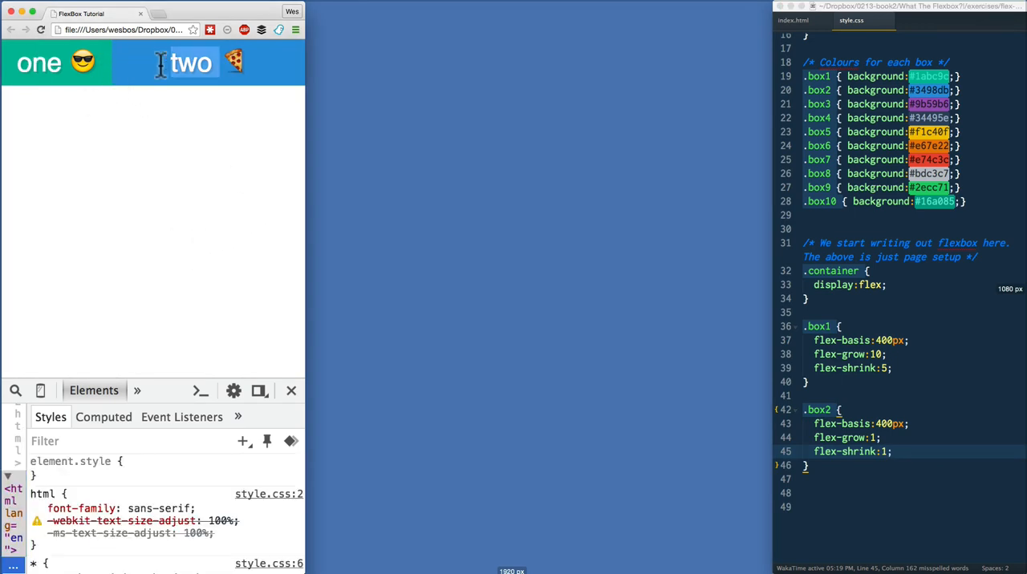
mouse_move(309, 96)
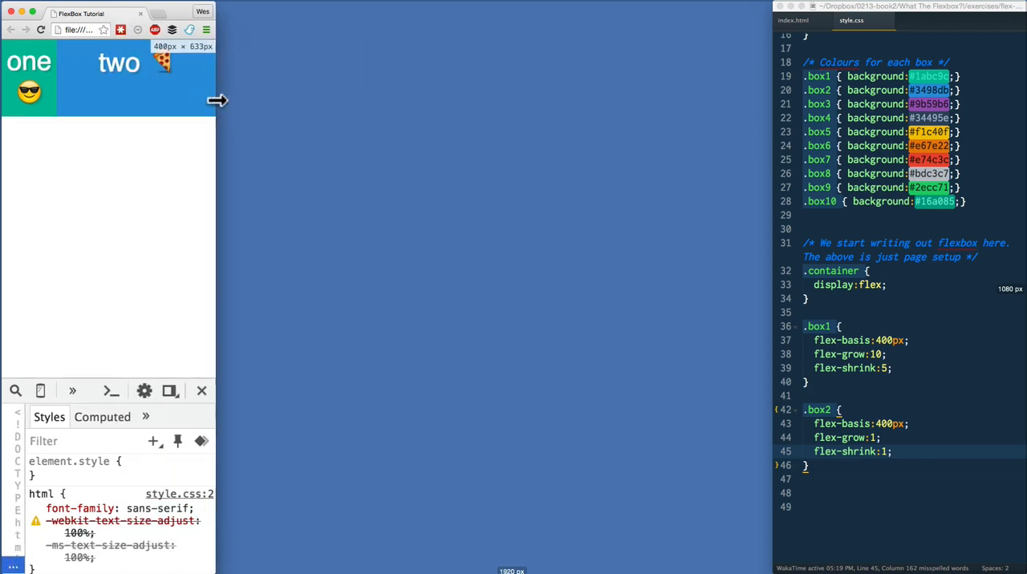
Widen Chrome back to full width, then place the cursor in the .box1 rule.
left_click_drag(218, 101, 232, 101)
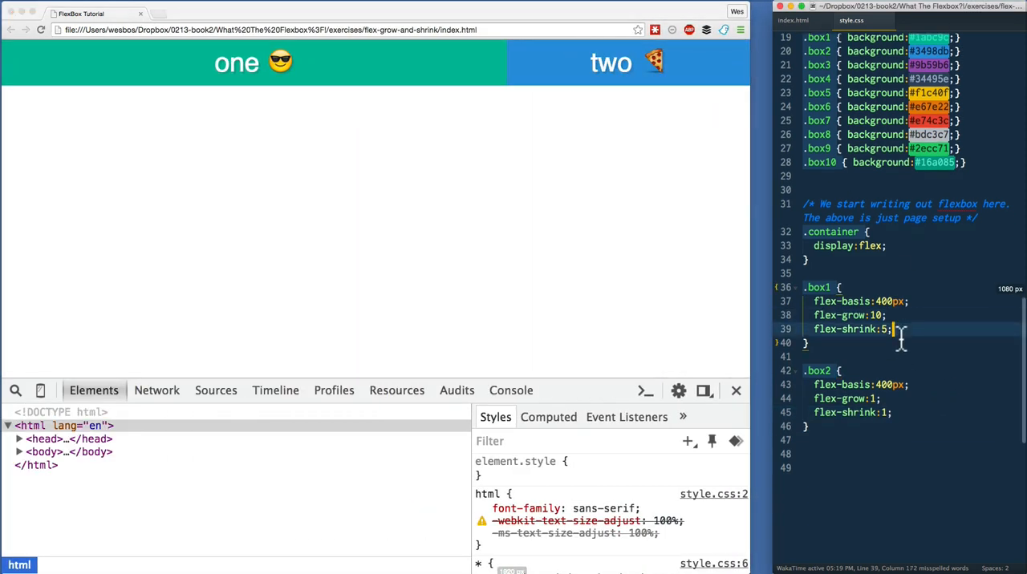
left_click(893, 412)
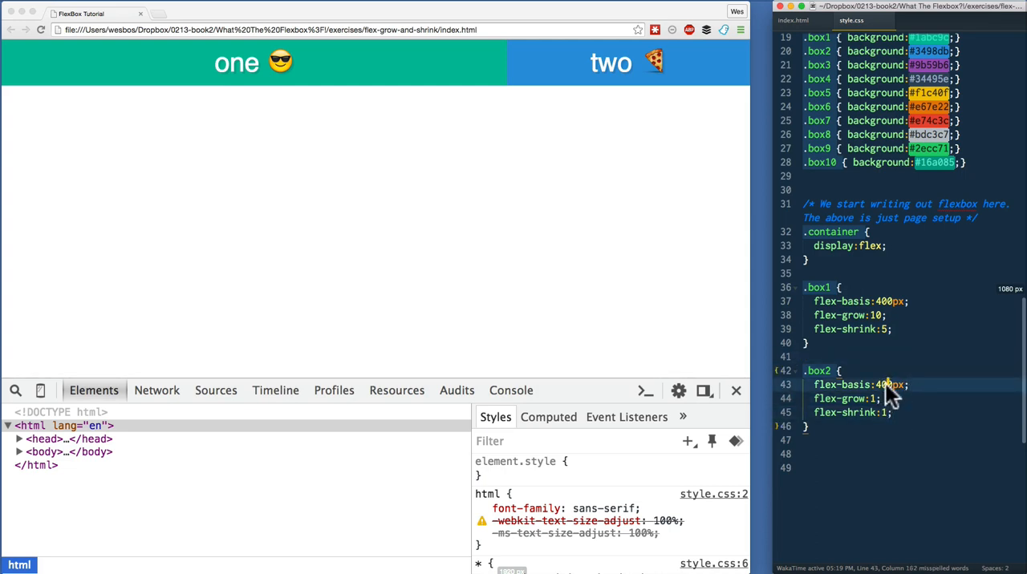
mouse_move(886, 309)
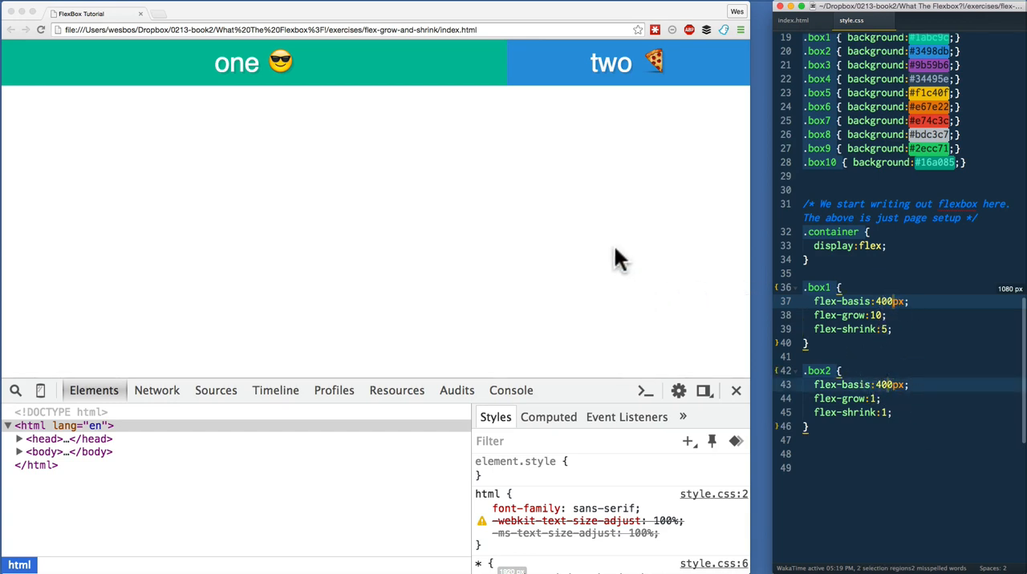
mouse_move(672, 278)
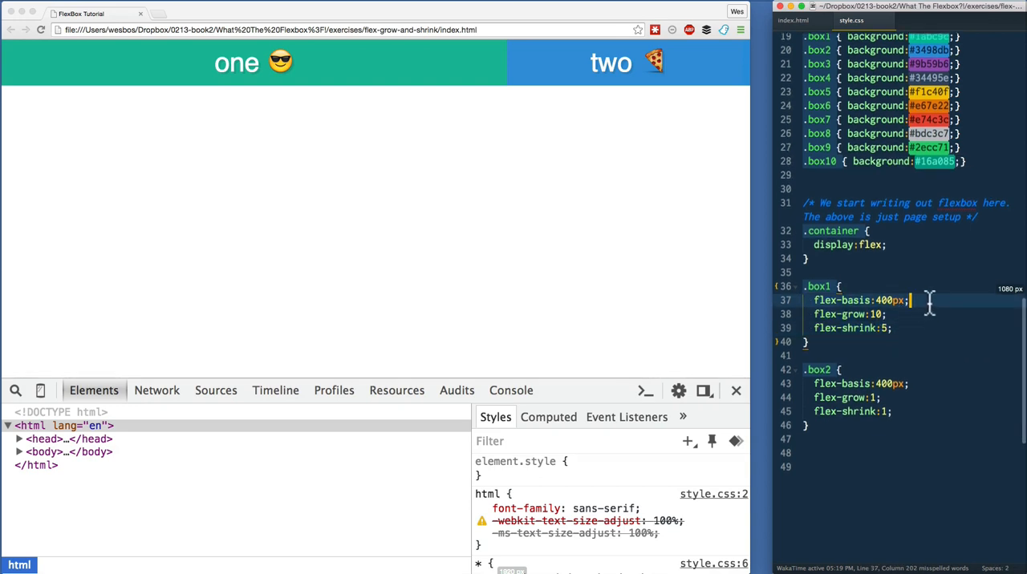
Type flex:10 5 400px into .box1, replacing its three separate flex properties.
type("flex:;")
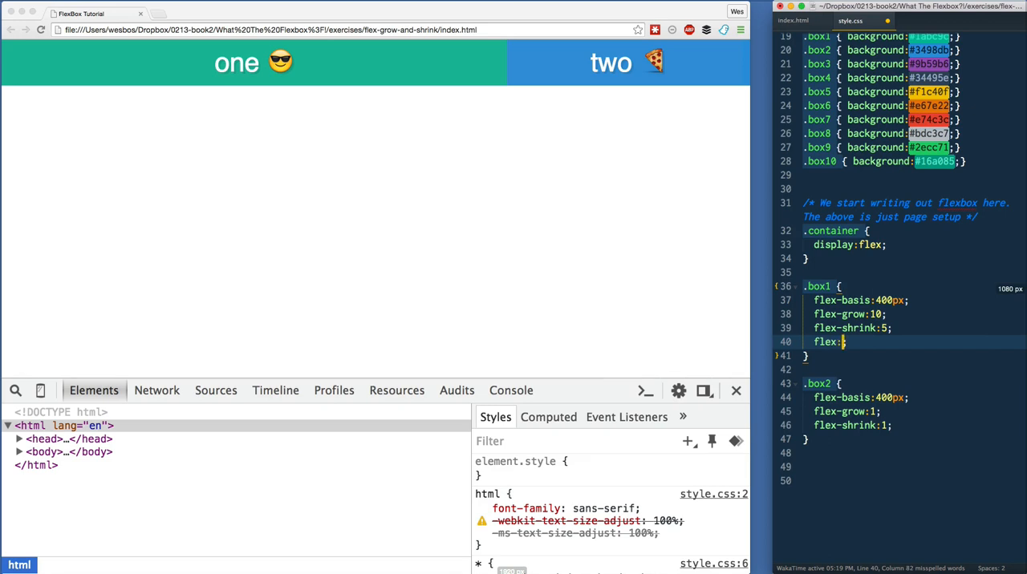
type("10")
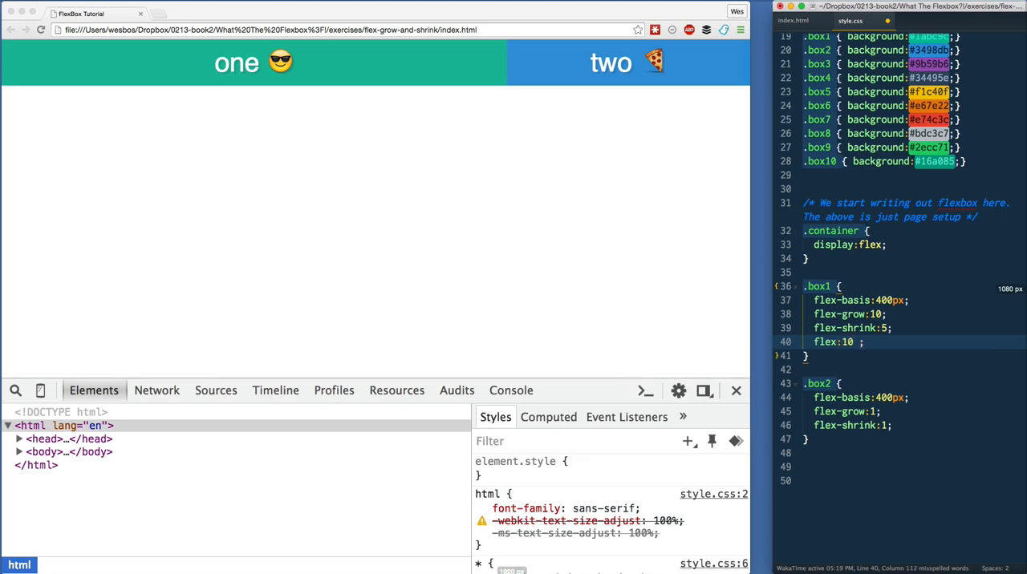
type("5")
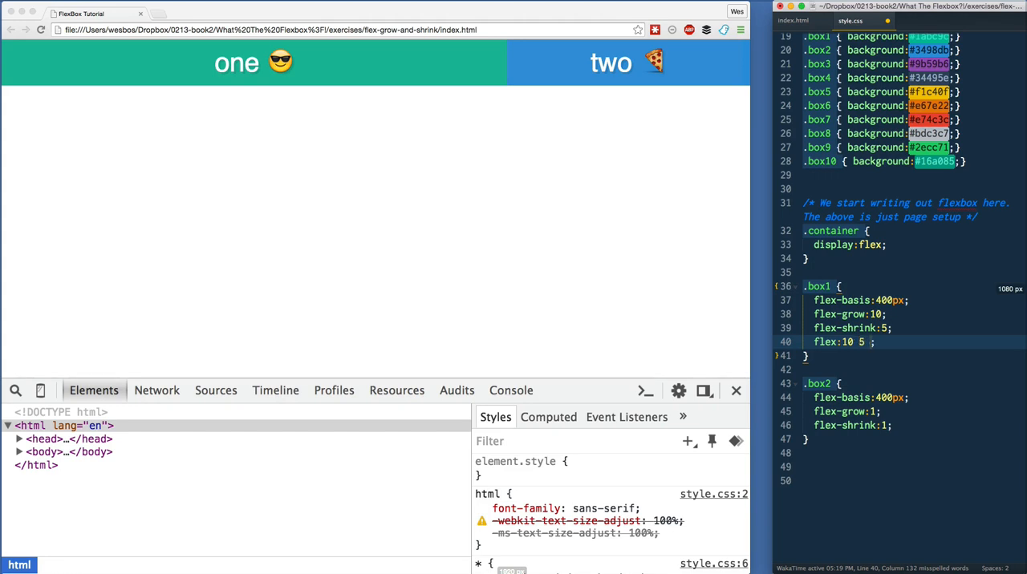
type("400px")
type("flex")
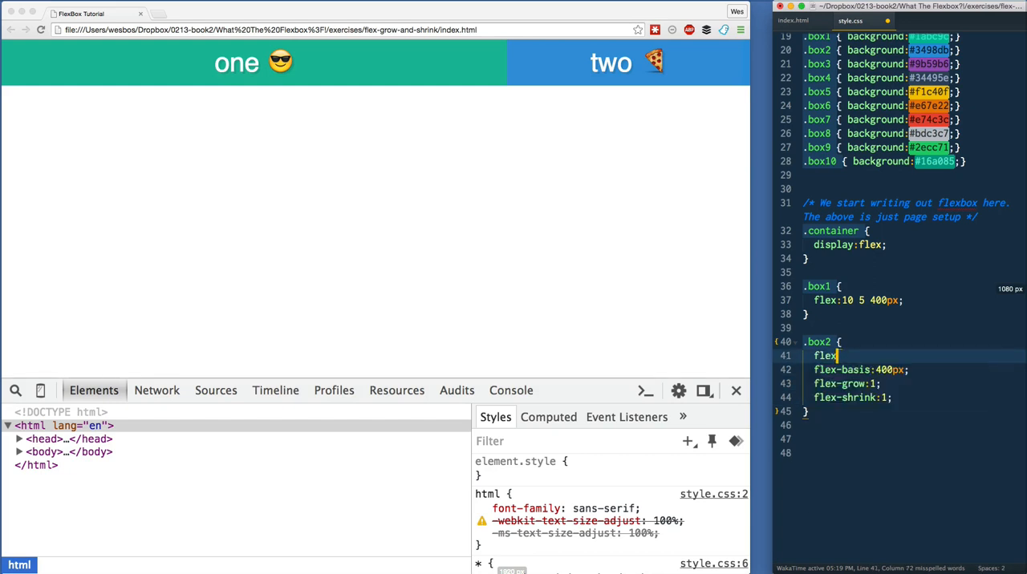
Write flex:1 1 400px in .box2, replacing its separate flex properties.
type("1 1")
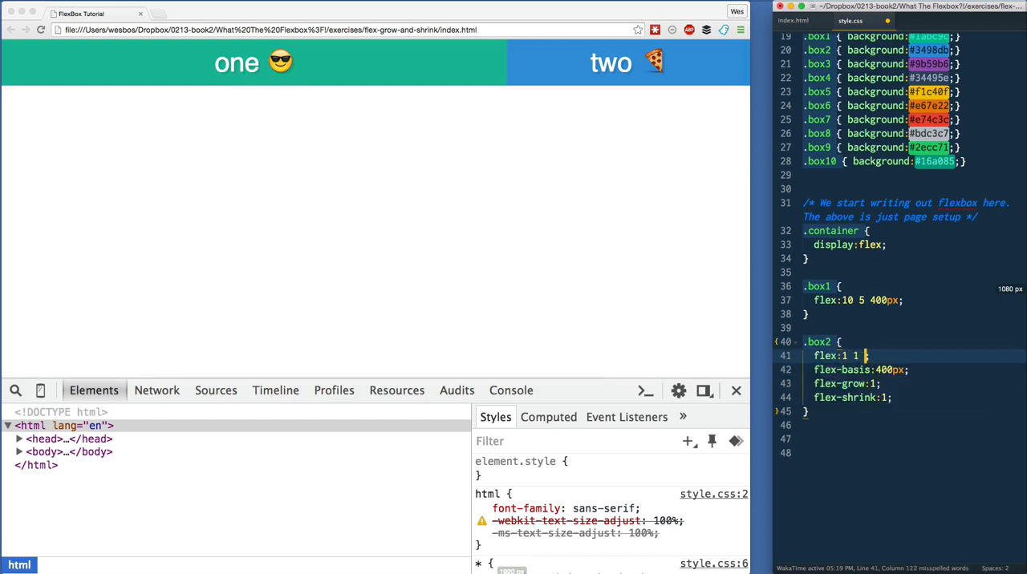
type("400px;")
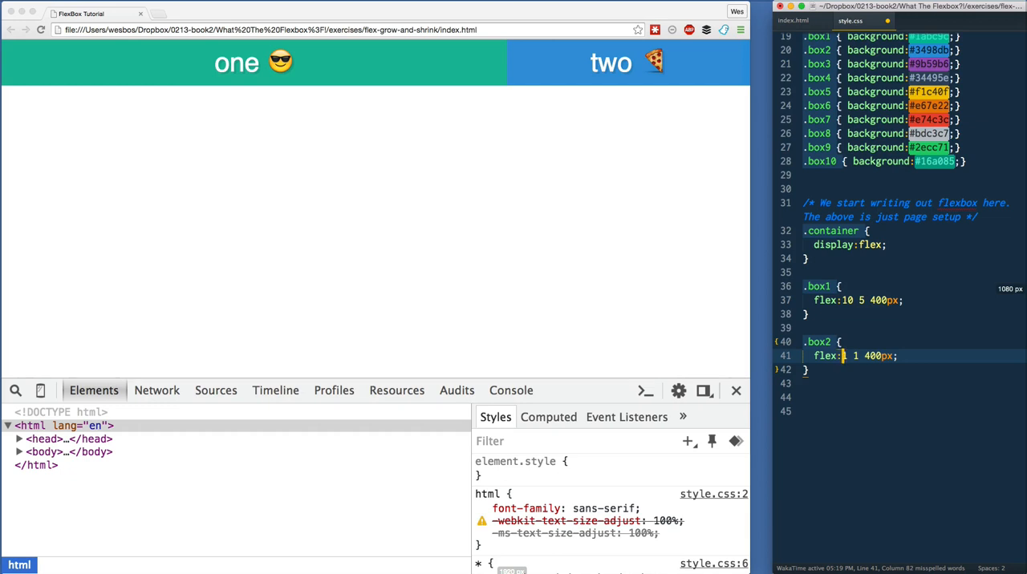
type("1")
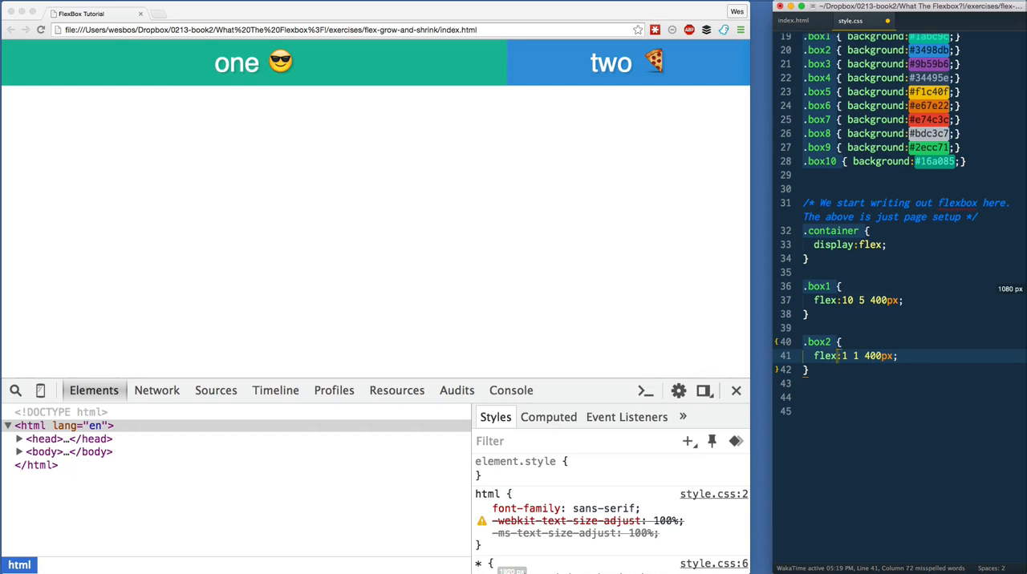